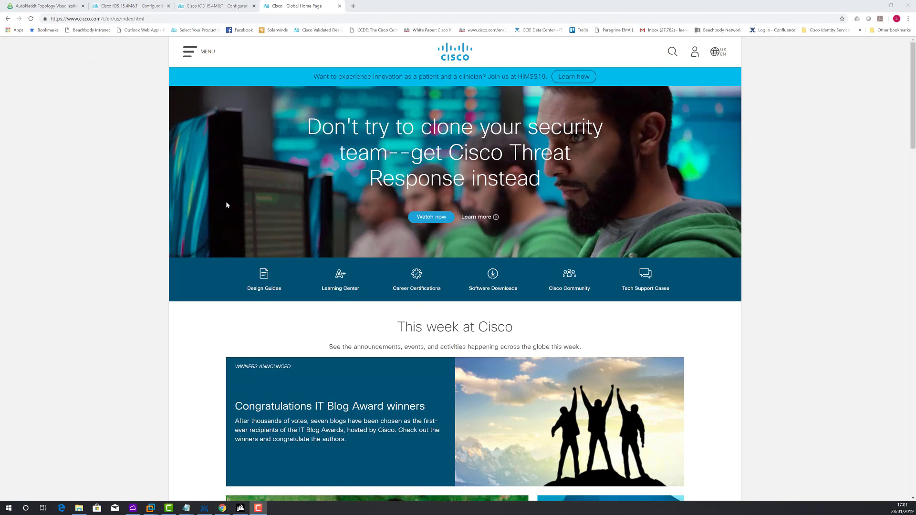
pyautogui.moveTo(206, 120)
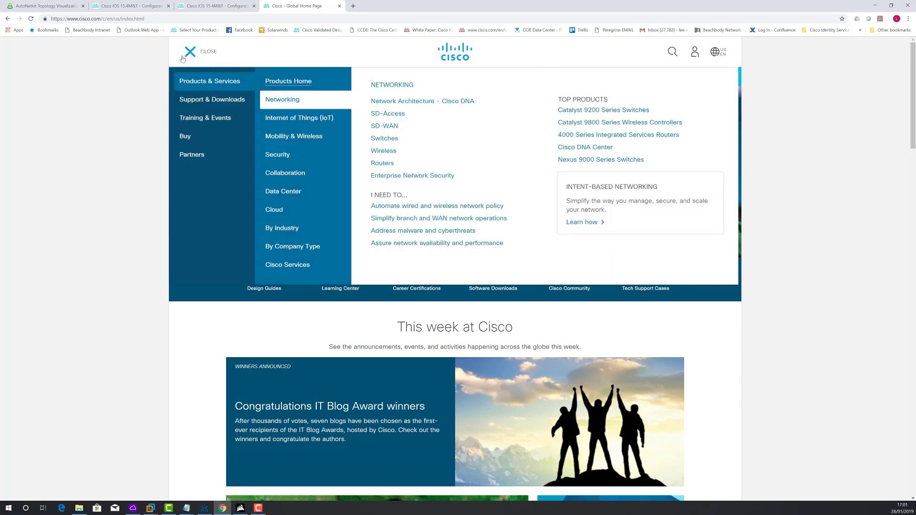
# Navigate Cisco.com Support & Downloads to the IOS 15.4M&T configuration guides list.
pyautogui.click(212, 99)
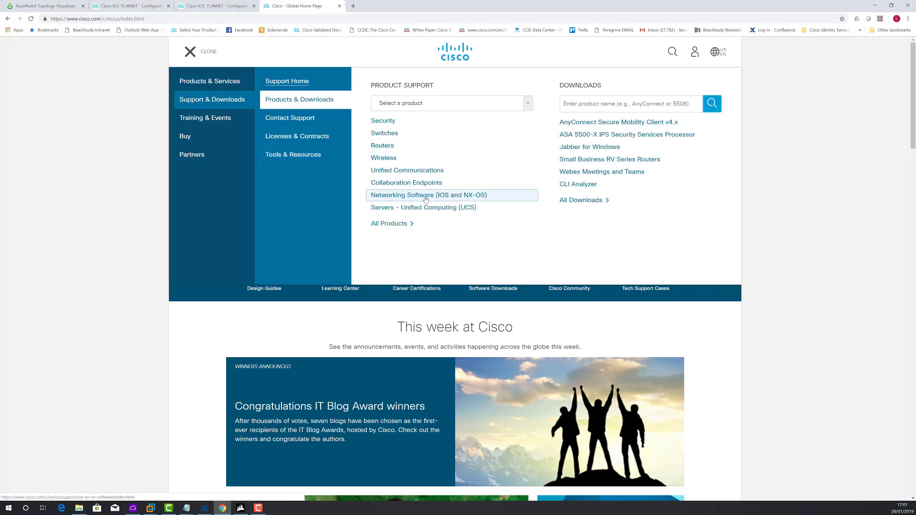
pyautogui.click(428, 195)
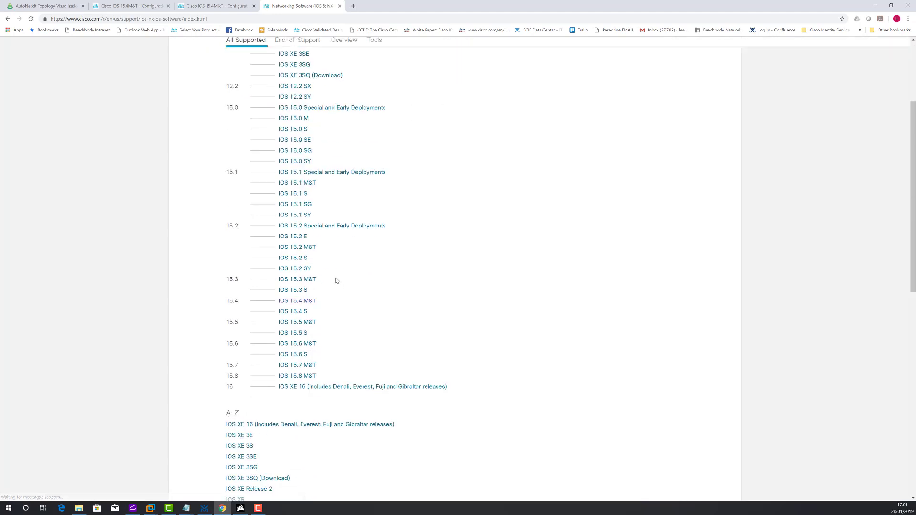
pyautogui.click(297, 300)
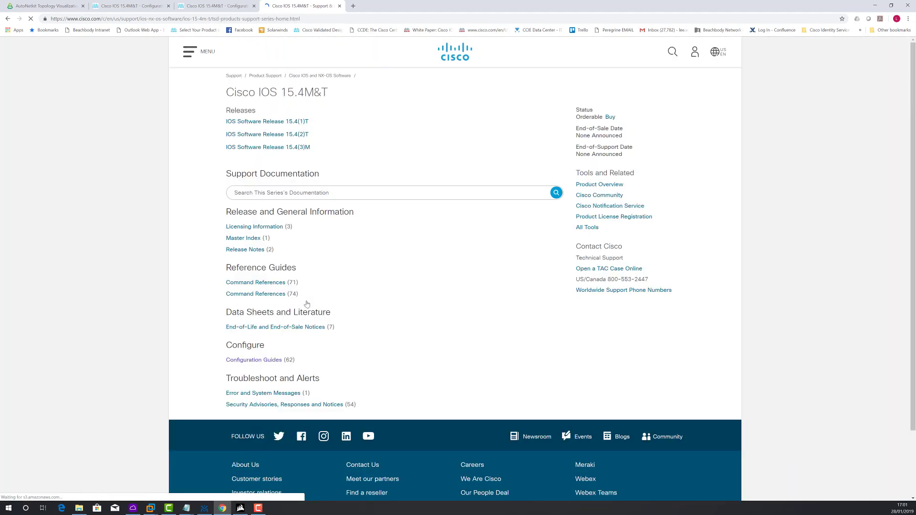
pyautogui.moveTo(254, 360)
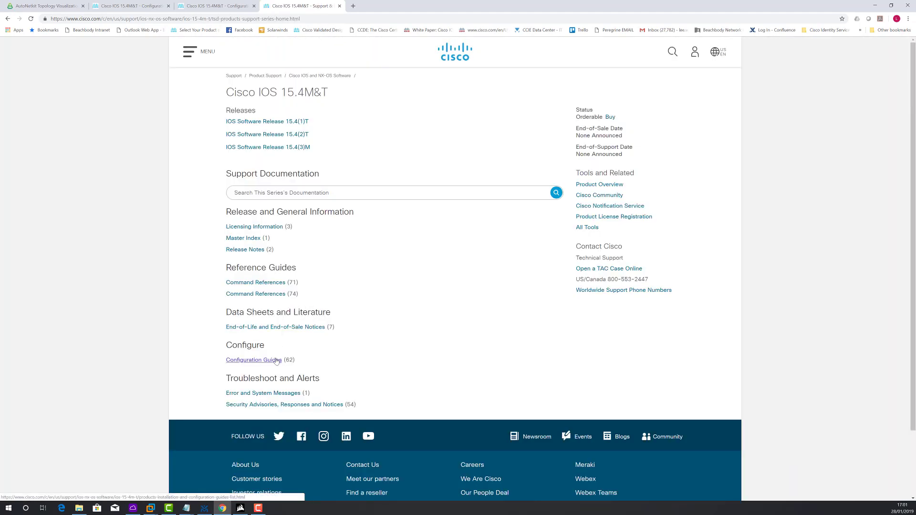
pyautogui.click(253, 359)
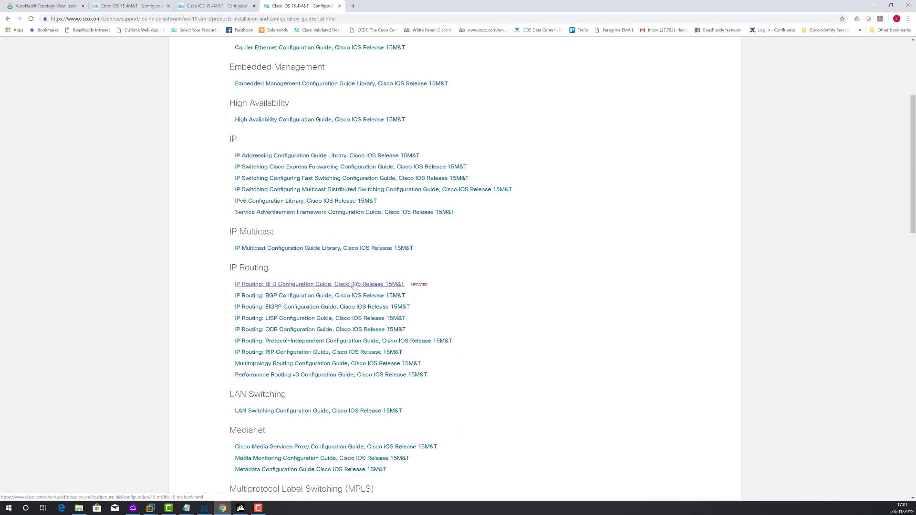
# Open the IP Routing BFD guide's Bidirectional Forwarding Detection chapter at its configuration examples.
pyautogui.click(318, 284)
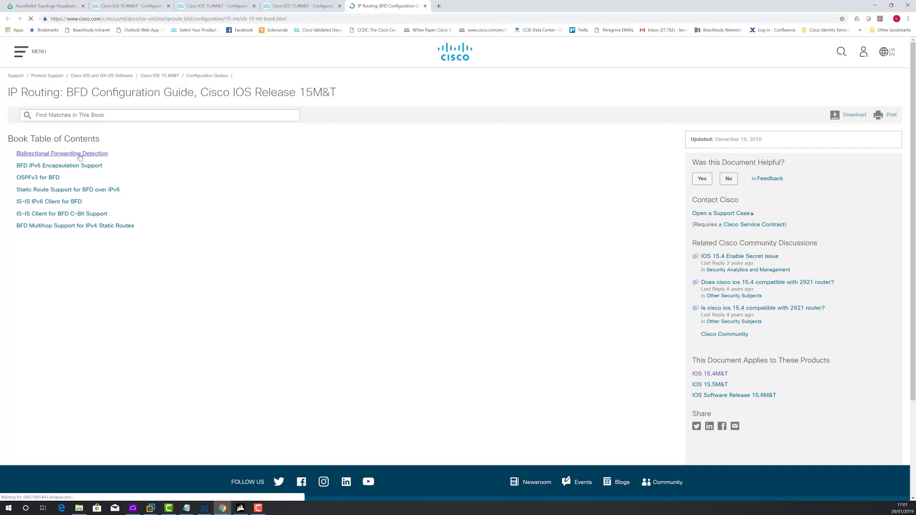
pyautogui.click(62, 153)
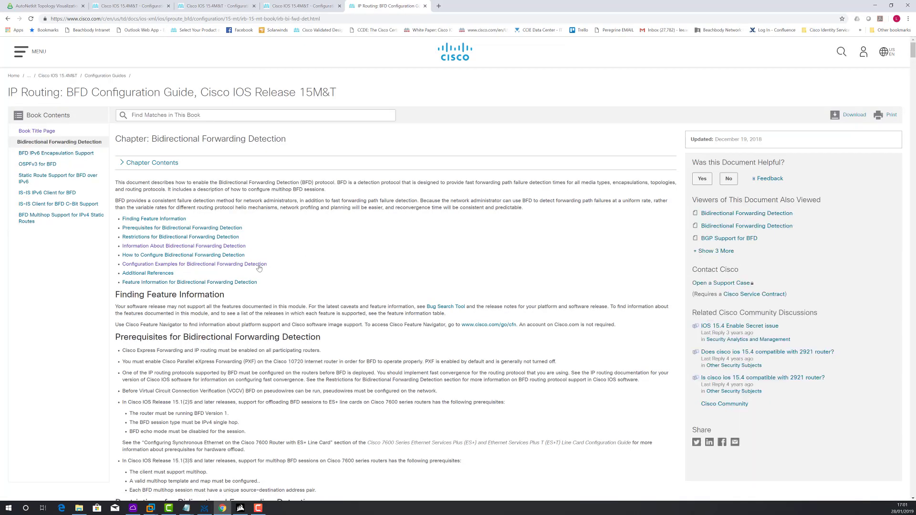
pyautogui.moveTo(194, 263)
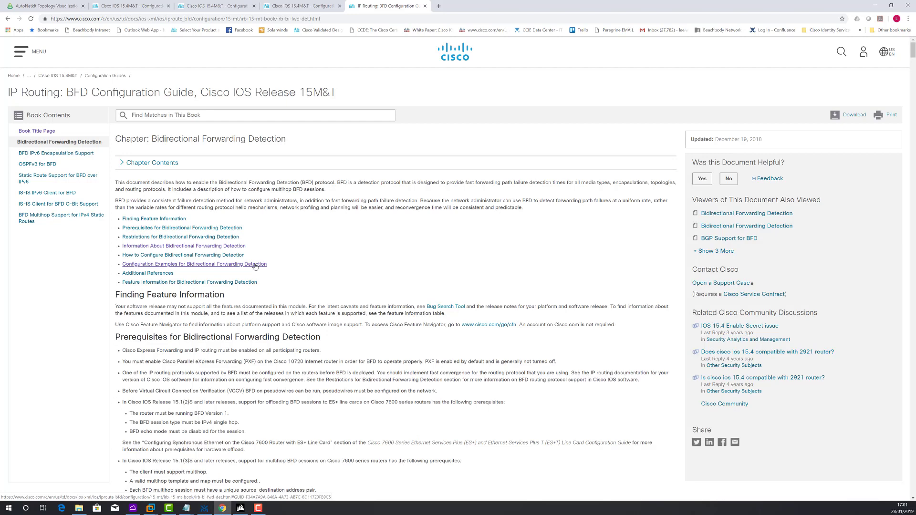
pyautogui.click(195, 264)
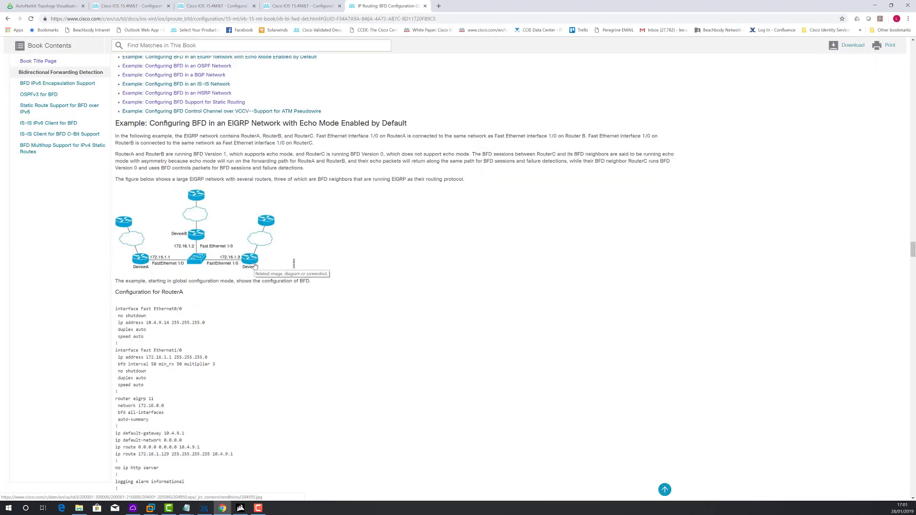
pyautogui.scroll(3)
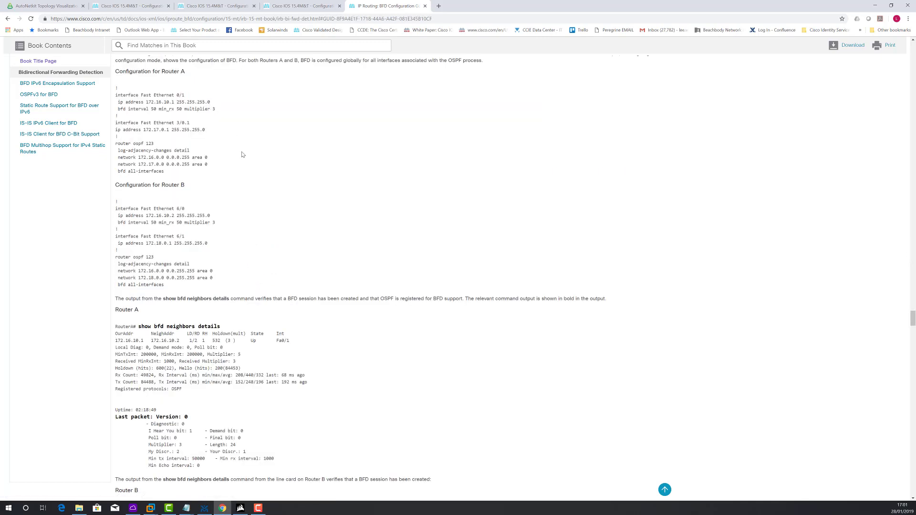
# Highlight the bfd interval, bfd all-interfaces and show bfd neighbors lines in the example.
pyautogui.moveTo(117, 109); pyautogui.dragTo(164, 109)
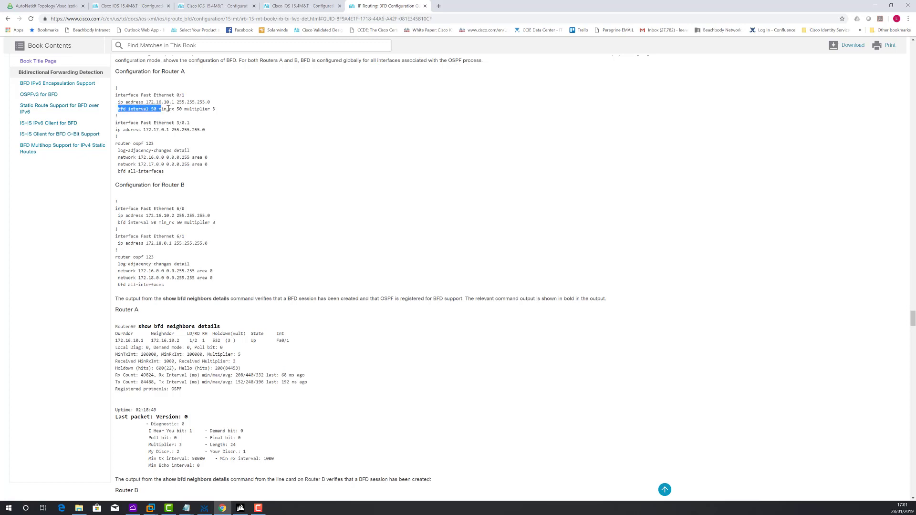
pyautogui.moveTo(158, 109); pyautogui.dragTo(215, 109)
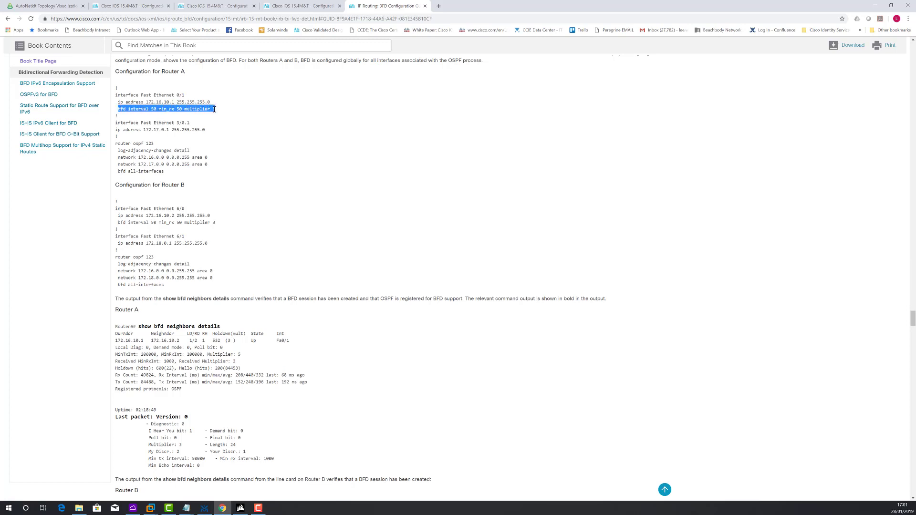
pyautogui.click(119, 172)
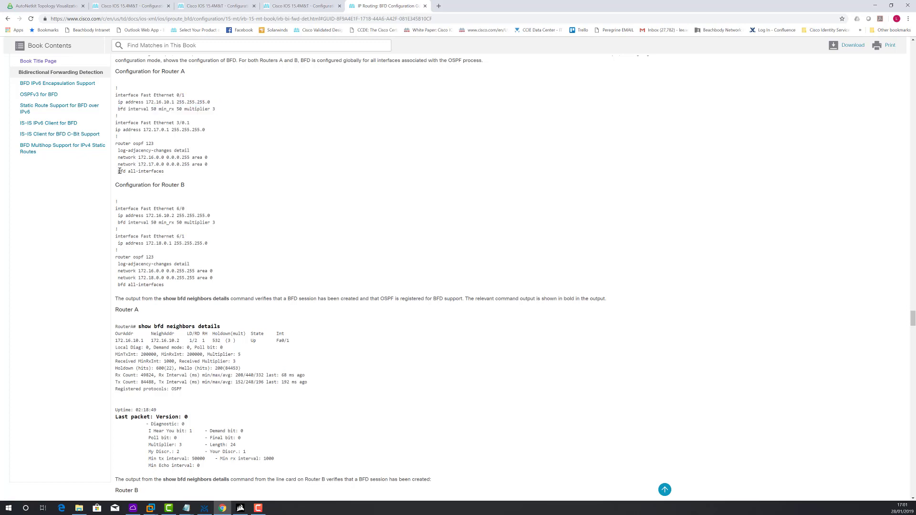
pyautogui.doubleClick(140, 171)
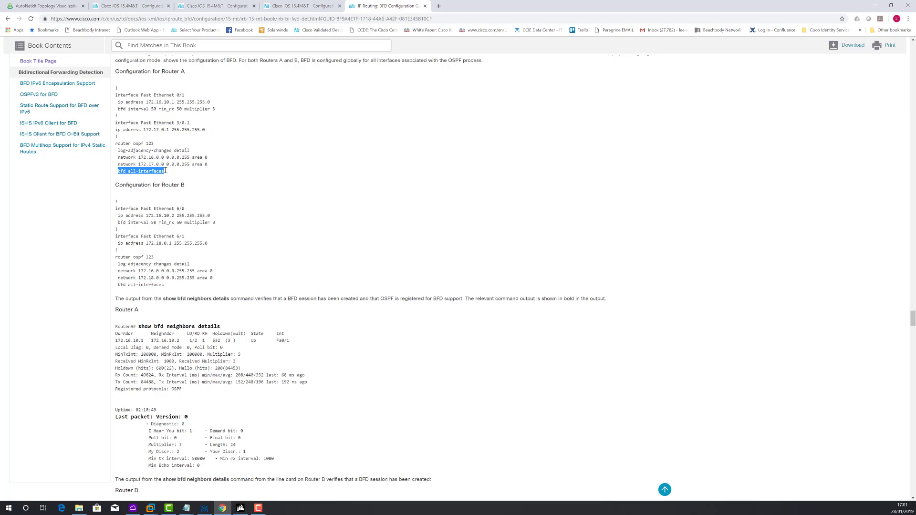
pyautogui.scroll(-3)
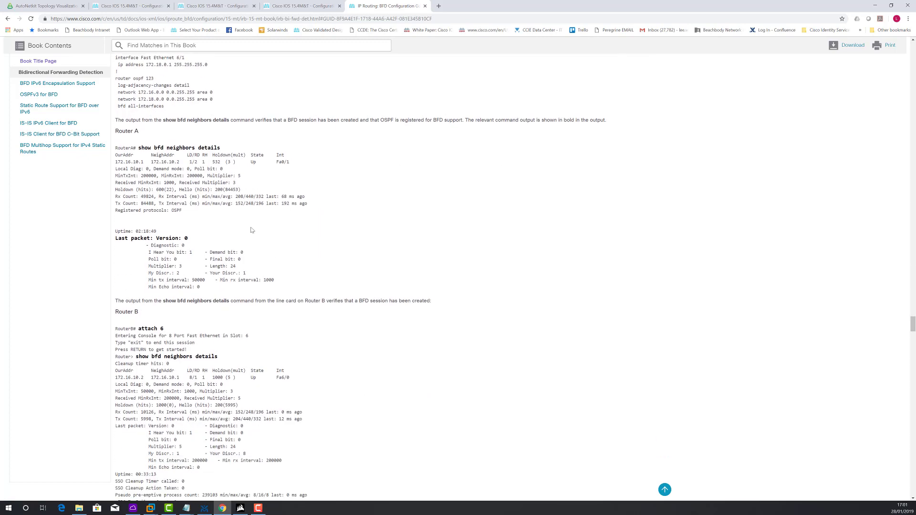
pyautogui.doubleClick(158, 147)
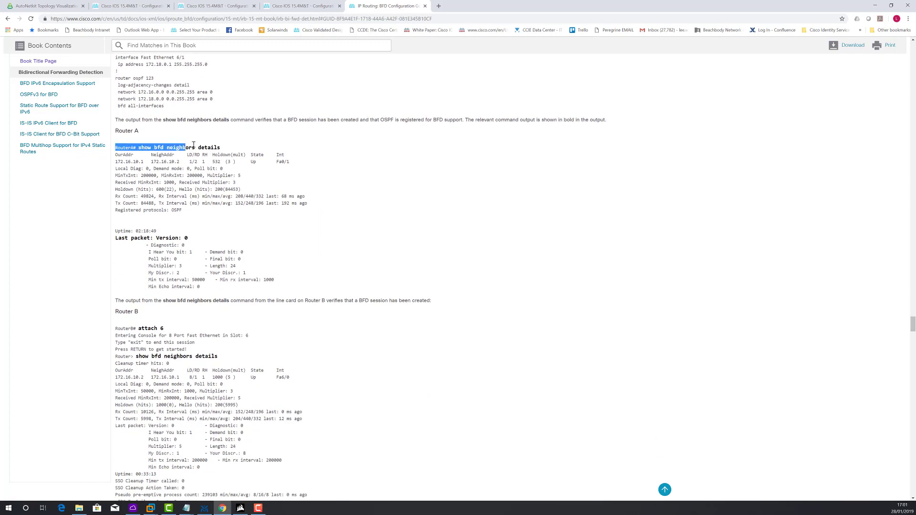
pyautogui.moveTo(188, 147); pyautogui.dragTo(239, 189)
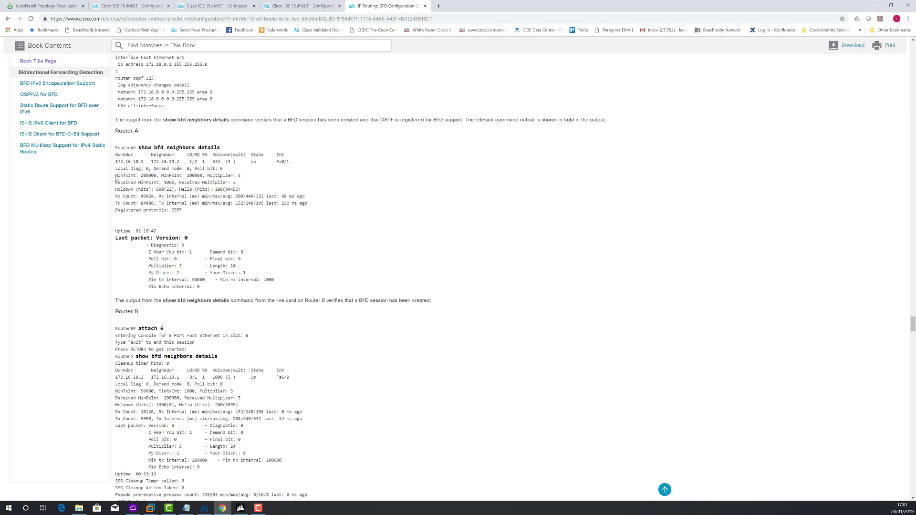
pyautogui.moveTo(115, 176); pyautogui.dragTo(239, 175)
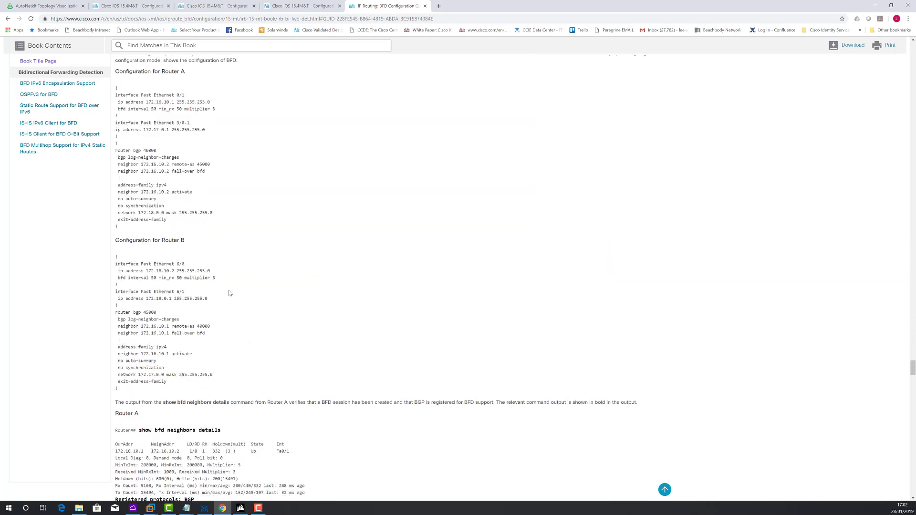
# Review the static-route BFD example, highlighting Device B's static route bfd command.
pyautogui.scroll(-3)
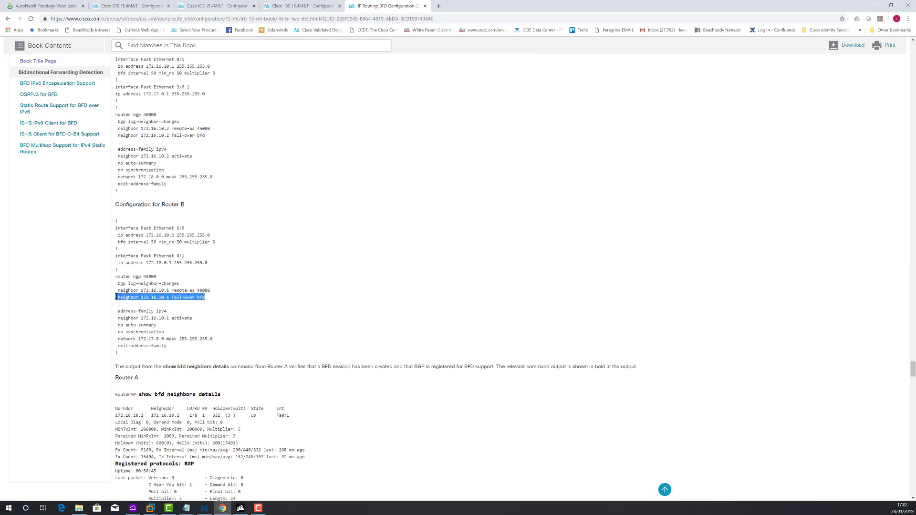
pyautogui.click(205, 246)
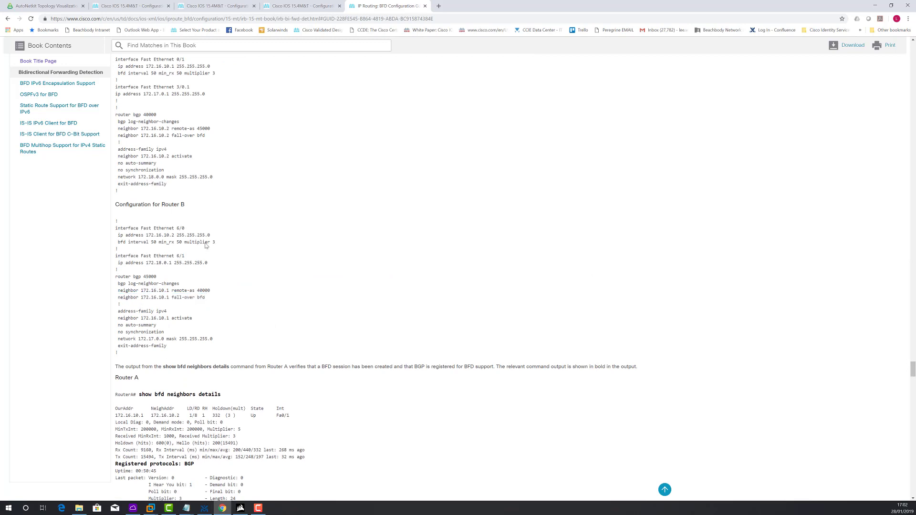
pyautogui.doubleClick(164, 297)
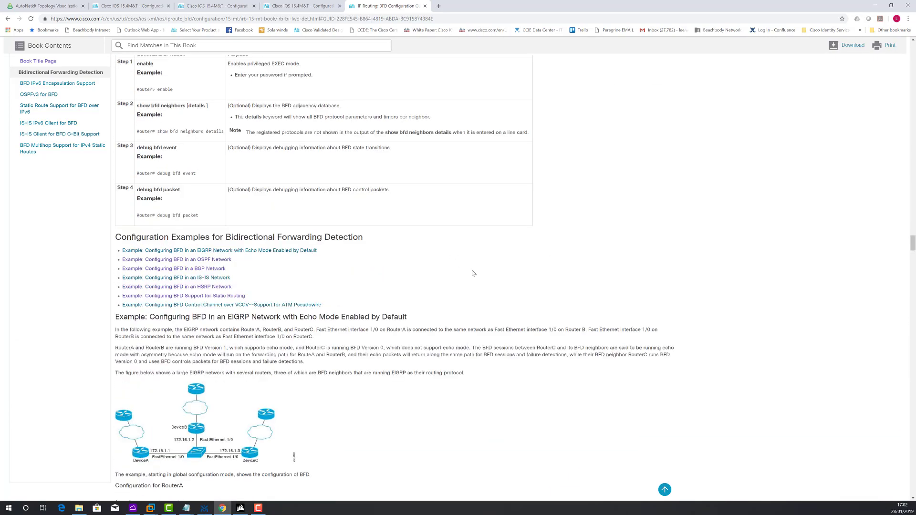
pyautogui.scroll(-3)
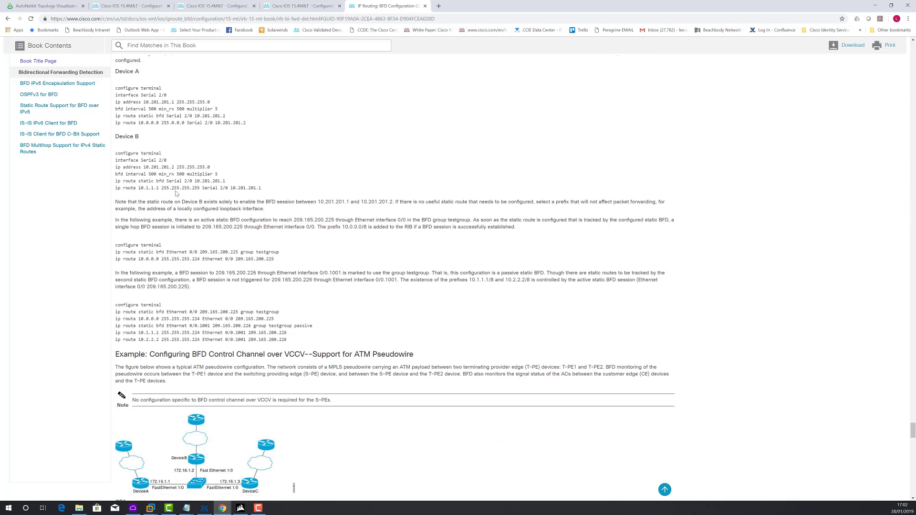
pyautogui.tripleClick(169, 181)
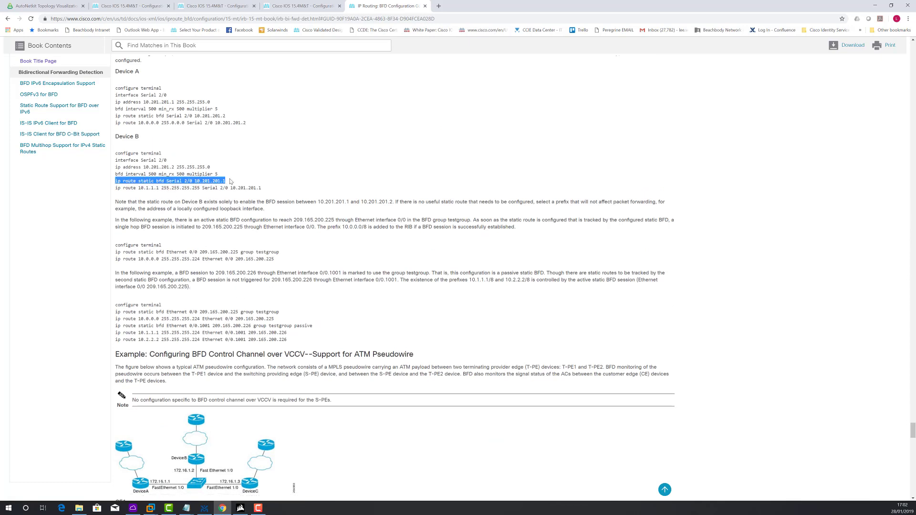
pyautogui.click(169, 180)
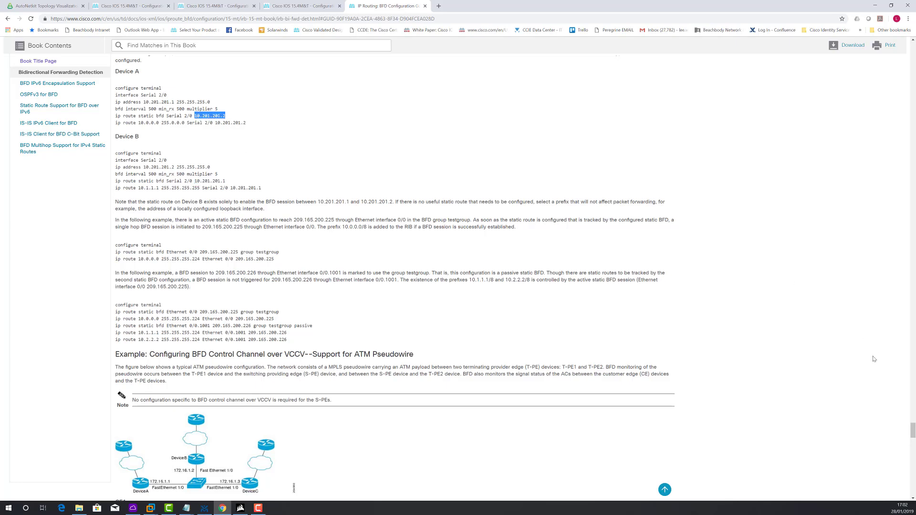
pyautogui.scroll(-3)
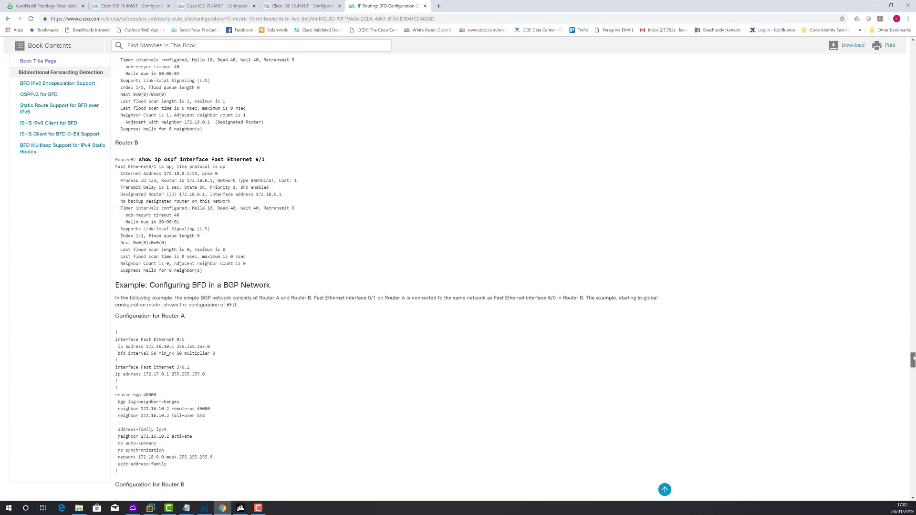
# Scroll to the HSRP BFD example and highlight the note about standby bfd commands.
pyautogui.scroll(-3)
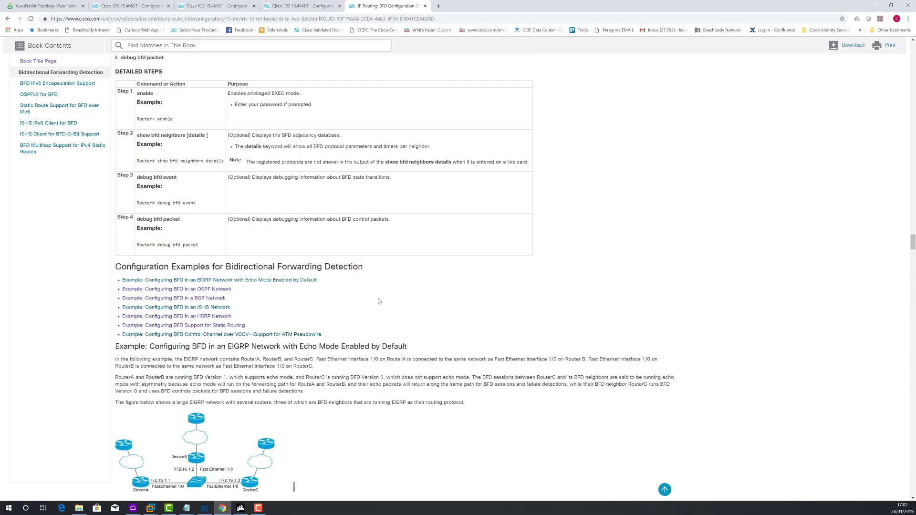
pyautogui.scroll(-3)
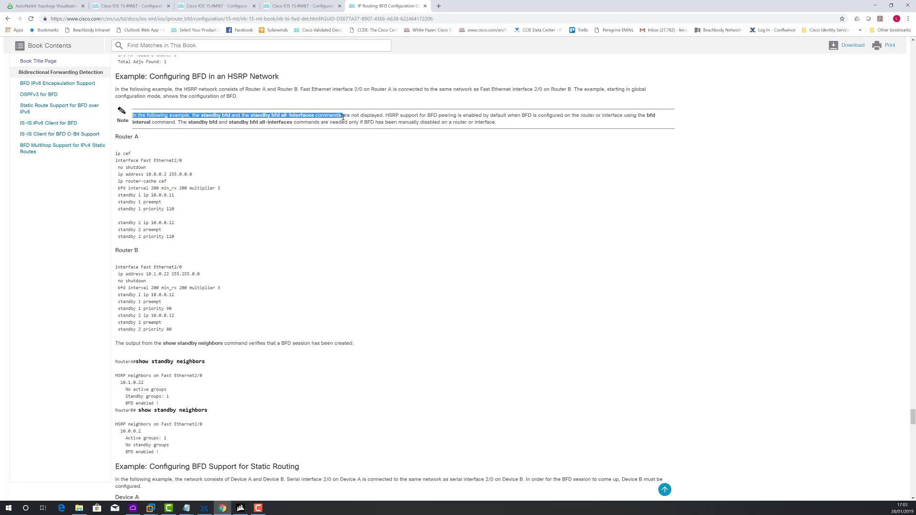
pyautogui.moveTo(344, 115); pyautogui.dragTo(491, 115)
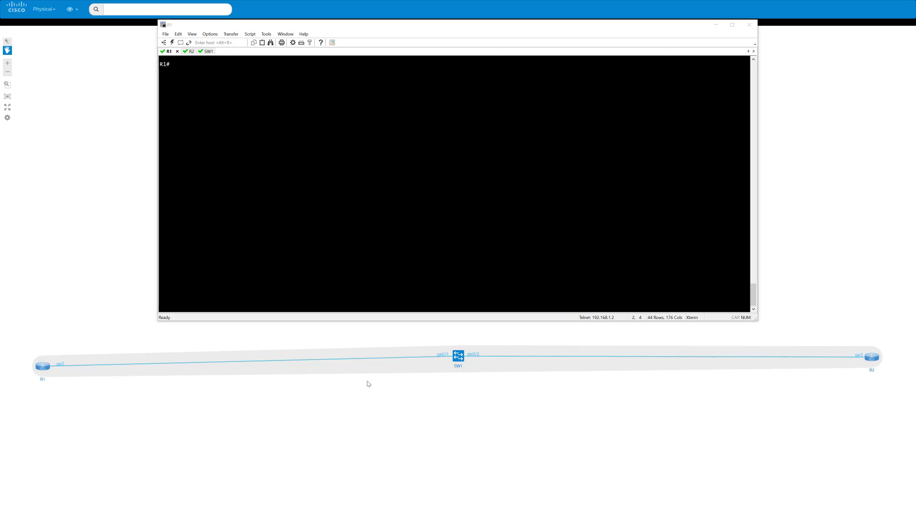
pyautogui.moveTo(260, 140)
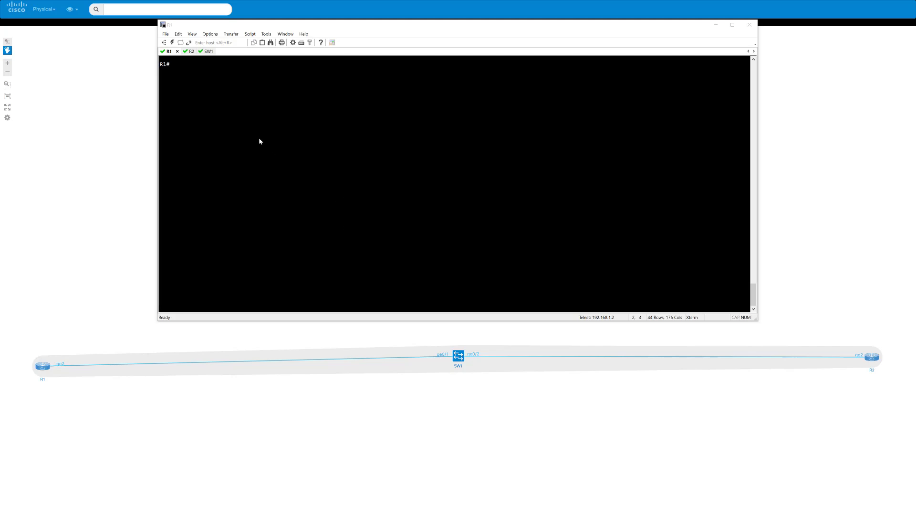
# Show Gi2 running config and OSPF neighbors on R1 and R2.
pyautogui.write('show run int gi2')
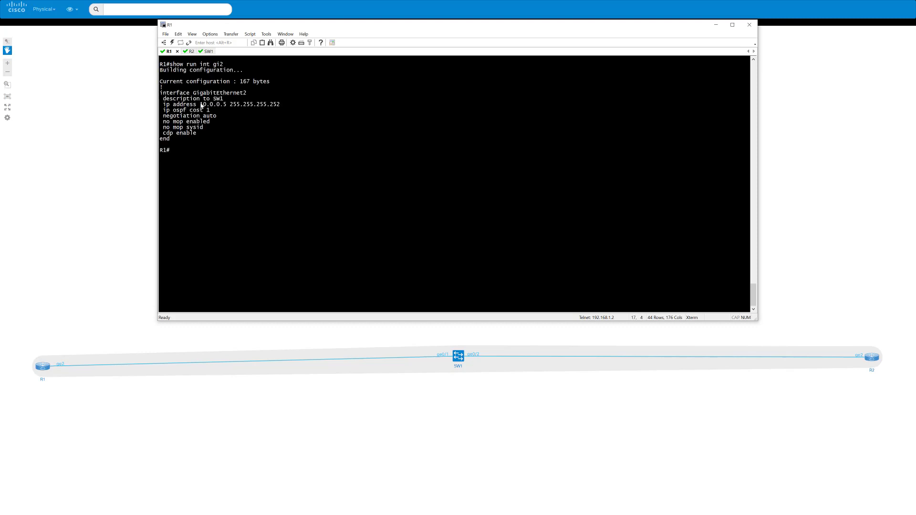
pyautogui.click(184, 51)
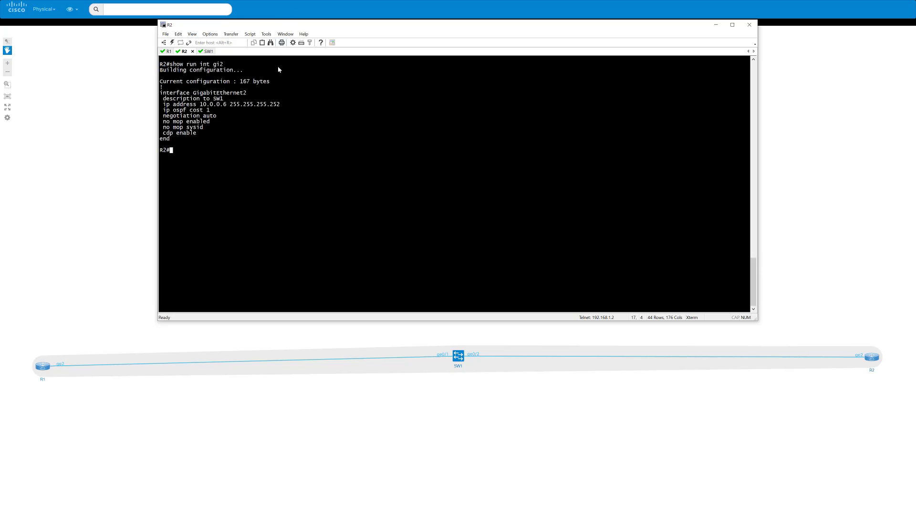
pyautogui.write('show ip ospf ne')
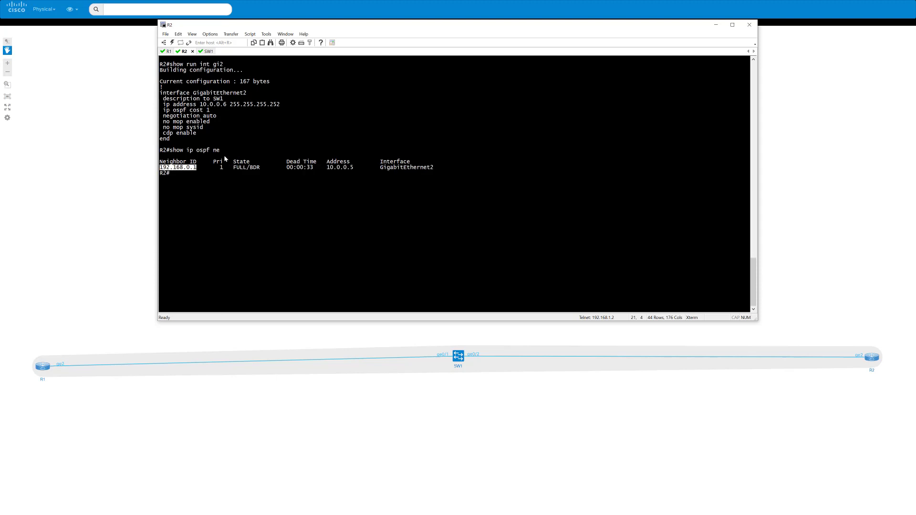
pyautogui.click(167, 52)
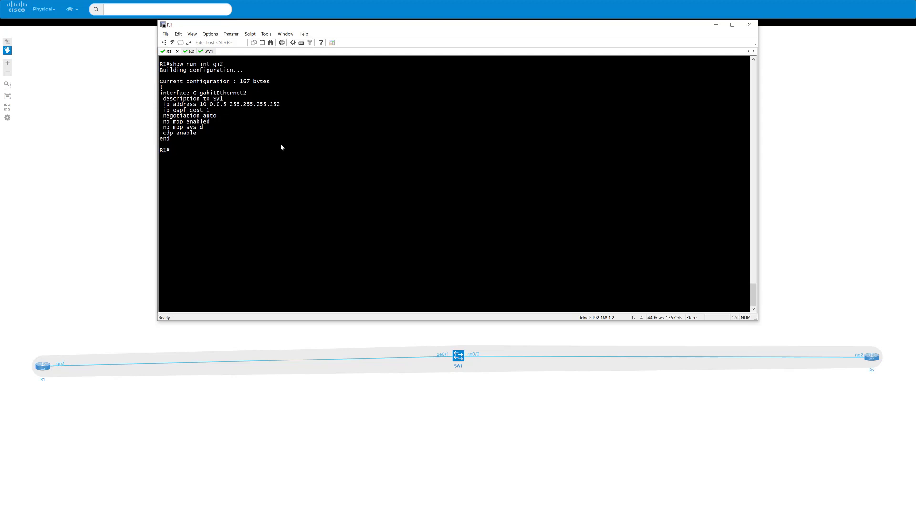
pyautogui.write('show ip ospf ne')
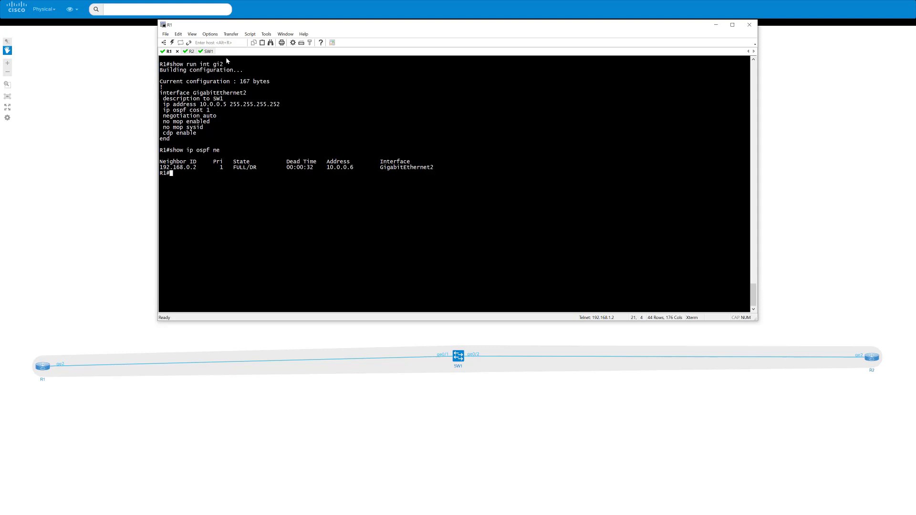
# Check SW1 interface status, then highlight R1's OSPF dead interval of 40.
pyautogui.click(200, 52)
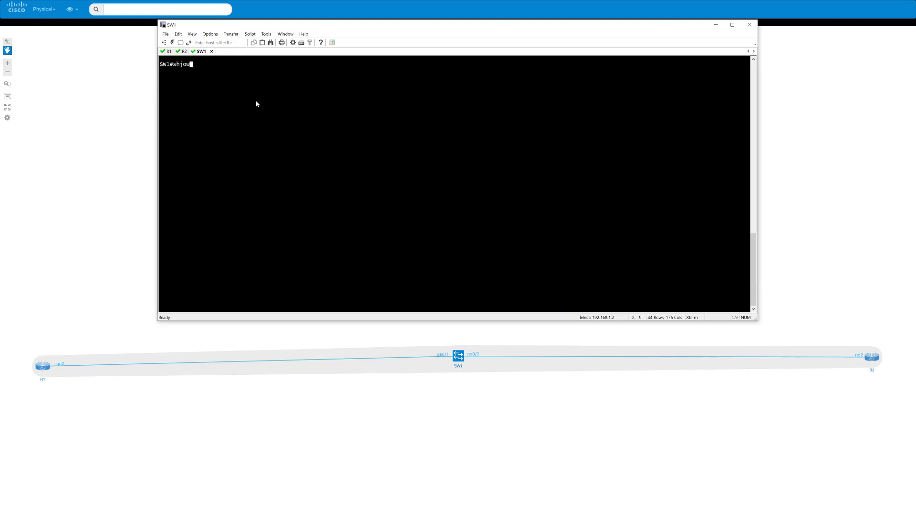
pyautogui.press('BackSpace')
pyautogui.write(' int status')
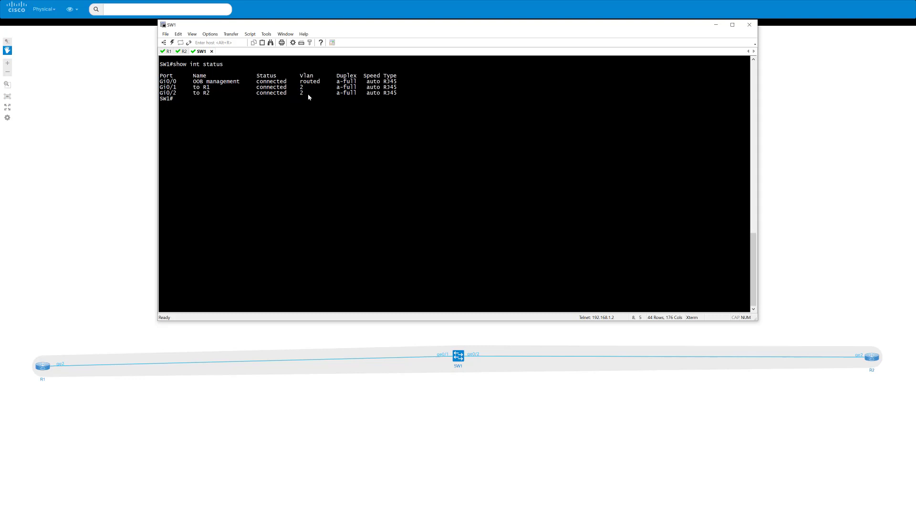
pyautogui.moveTo(187, 92)
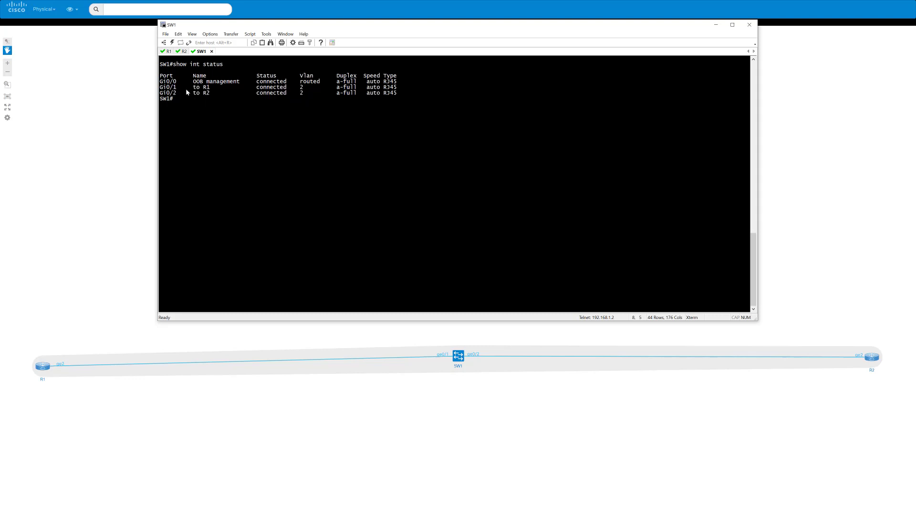
pyautogui.moveTo(193, 89)
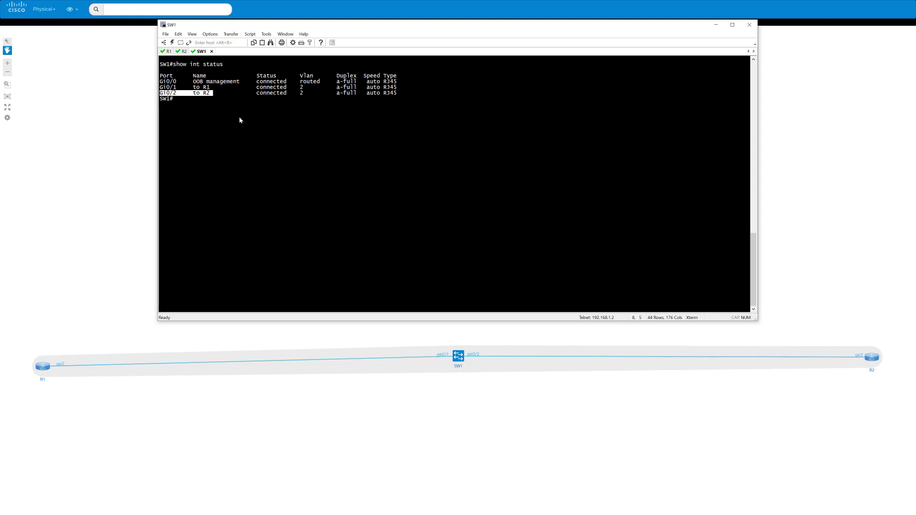
pyautogui.click(167, 51)
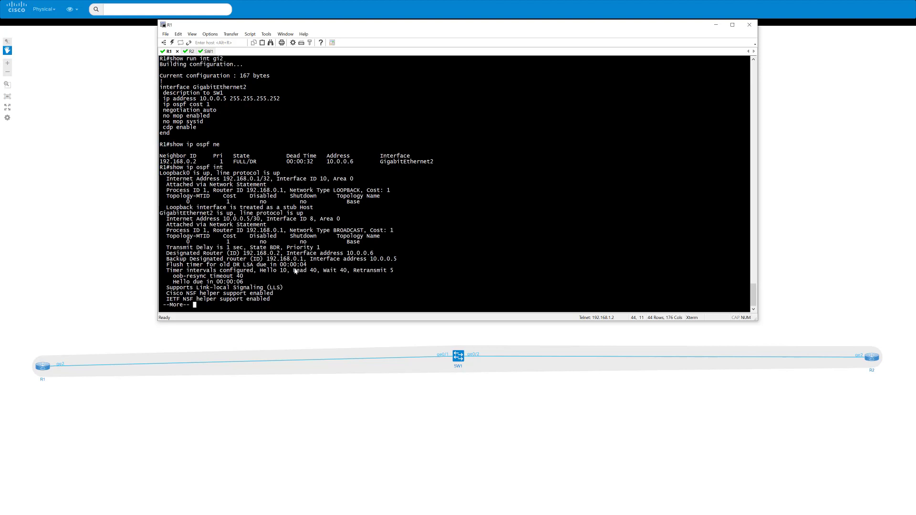
pyautogui.doubleClick(303, 270)
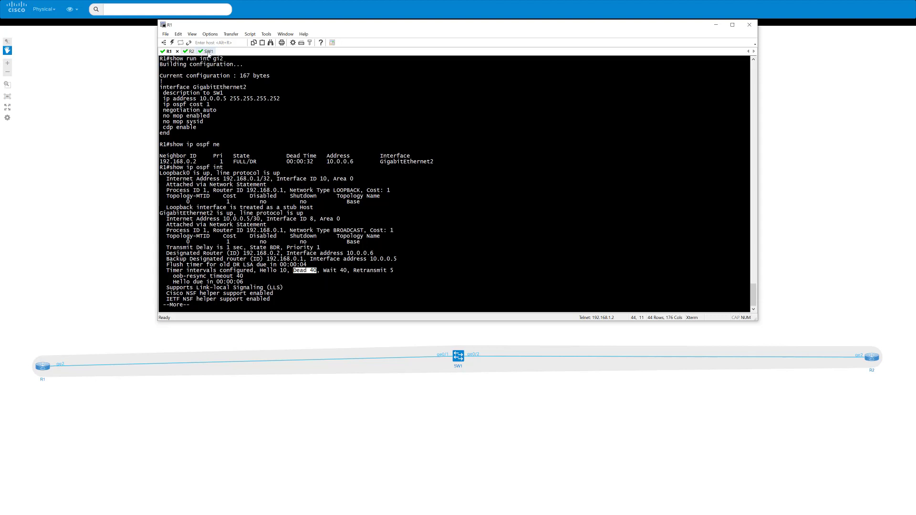
# Shut SW1's Gi0/2 port and recheck R1's OSPF neighbor until it drops.
pyautogui.click(200, 52)
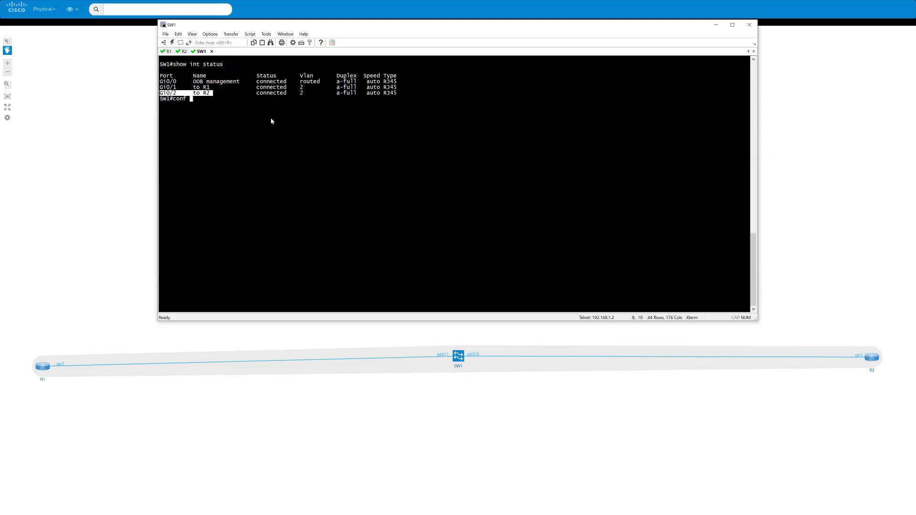
pyautogui.write('conf t')
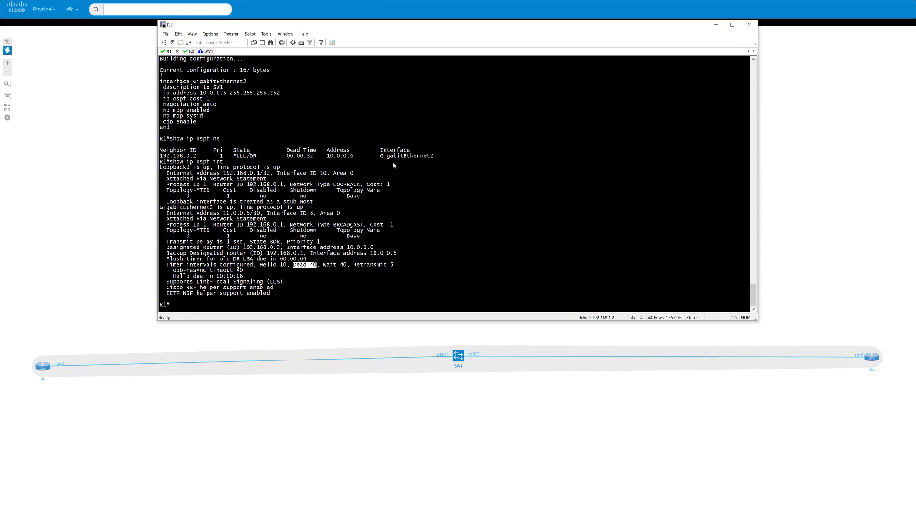
pyautogui.write('show ip ospf ne')
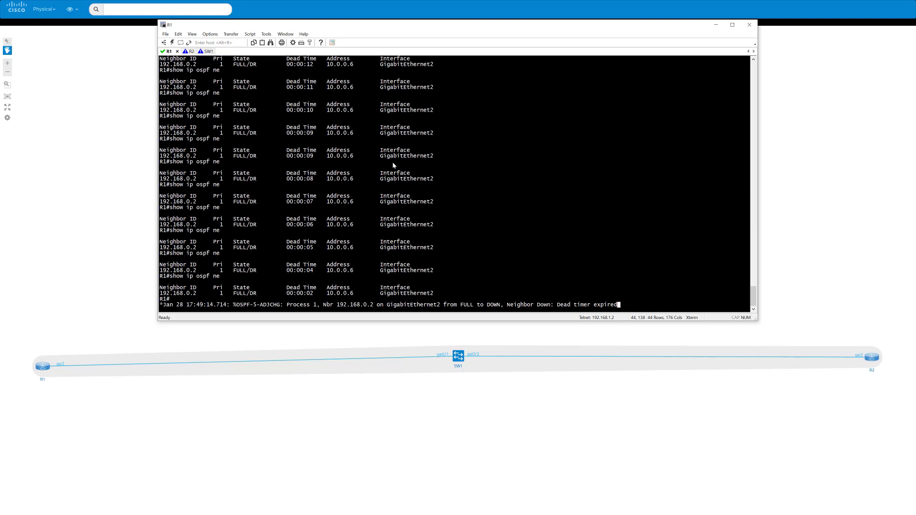
pyautogui.moveTo(361, 151)
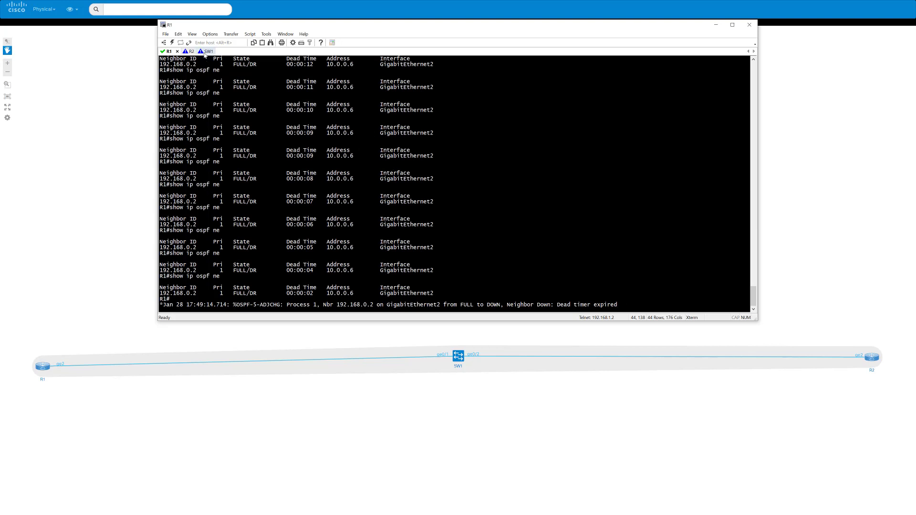
# Review SW1's Gi0/2 down messages and begin typing no shut.
pyautogui.click(203, 51)
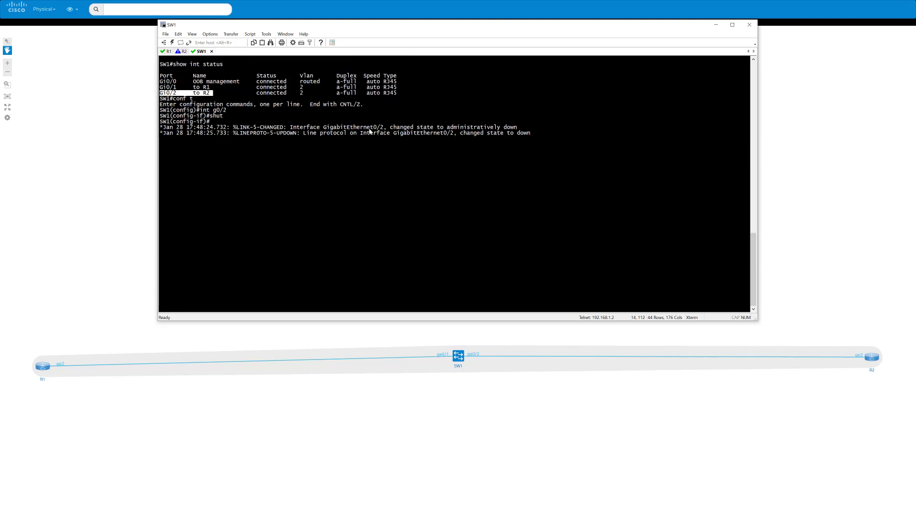
pyautogui.moveTo(374, 175)
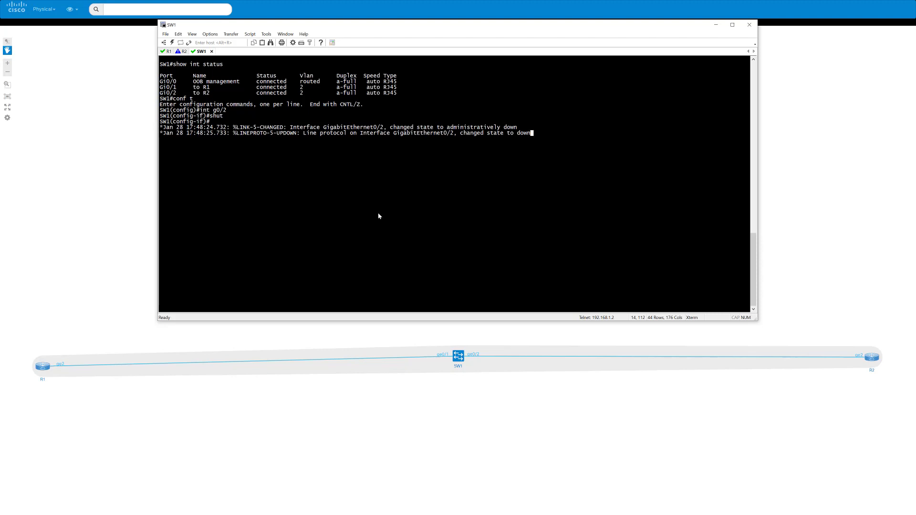
pyautogui.write('no shu')
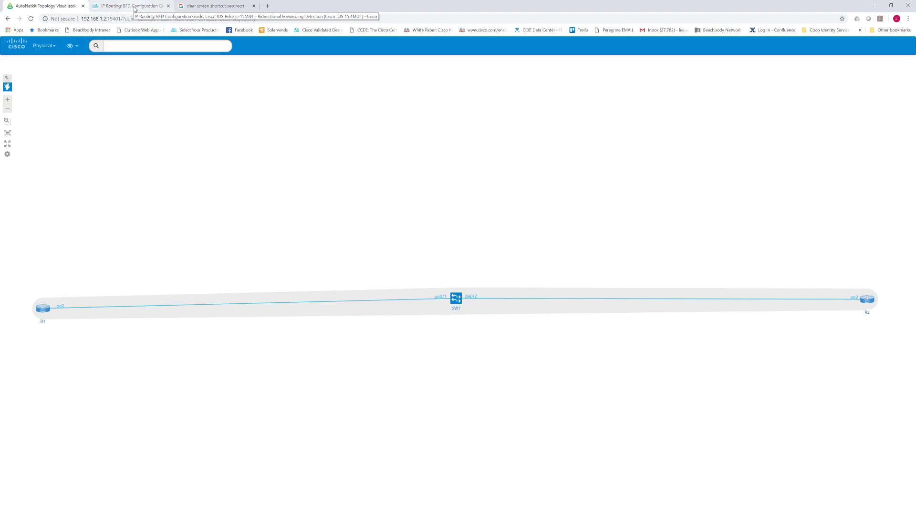
# Copy 'bfd interval 50 min_rx 50 multiplier 3' from the guide's RouterA example.
pyautogui.click(254, 5)
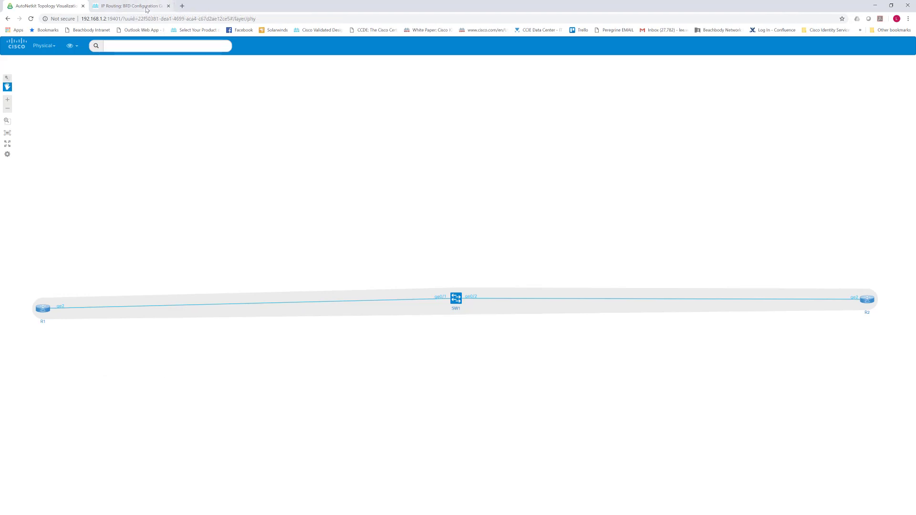
pyautogui.click(132, 6)
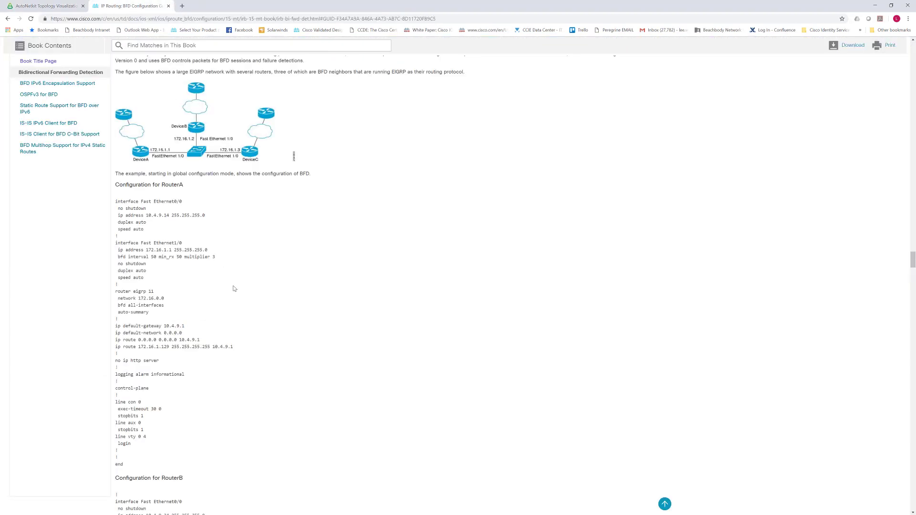
pyautogui.scroll(-3)
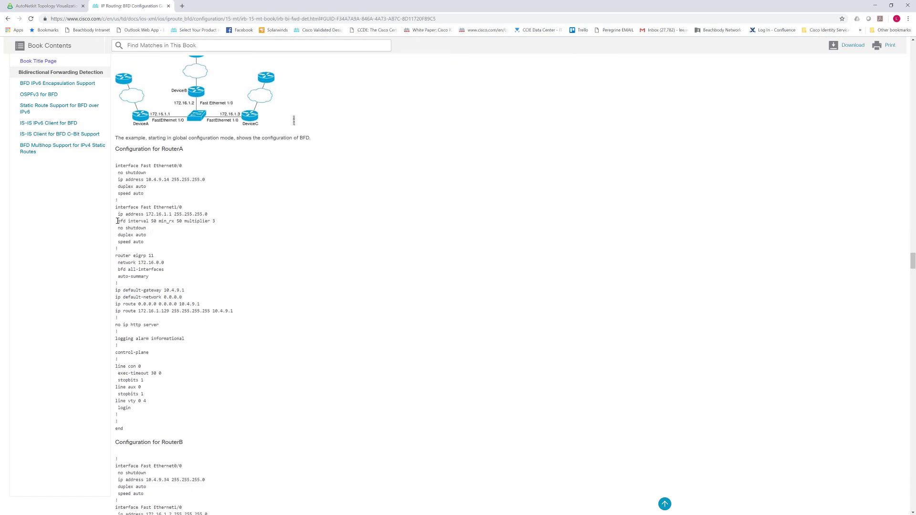
pyautogui.rightClick(165, 221)
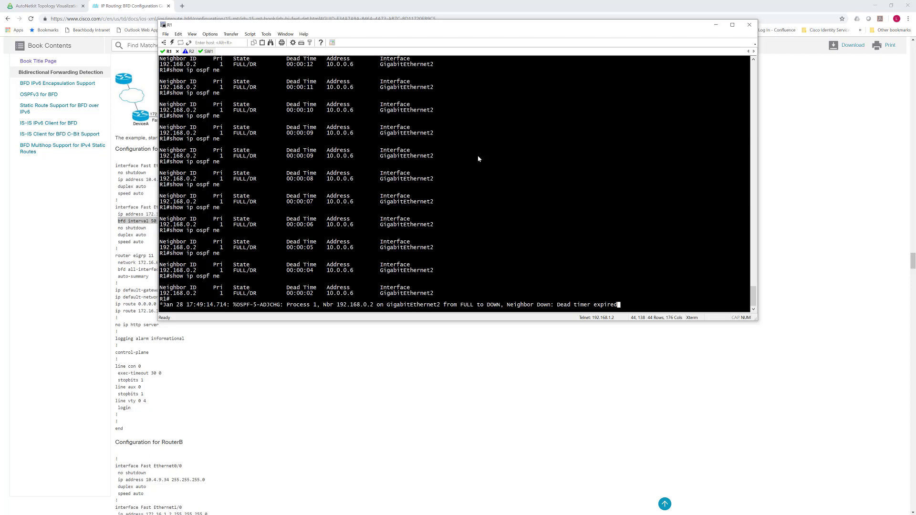
# Configure bfd interval 50 min_rx 50 multiplier 3 on R1 and R2 Gi2 and verify.
pyautogui.press('enter')
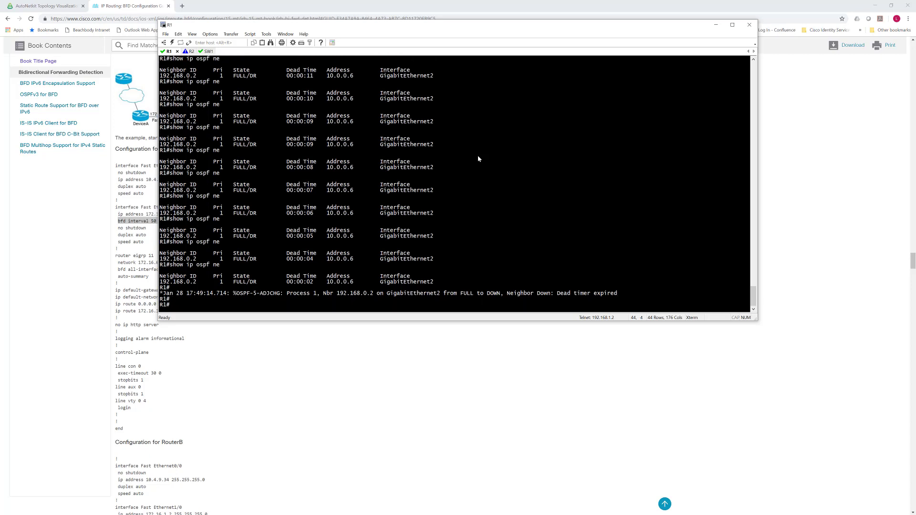
pyautogui.write('conf t')
pyautogui.write('int gi2')
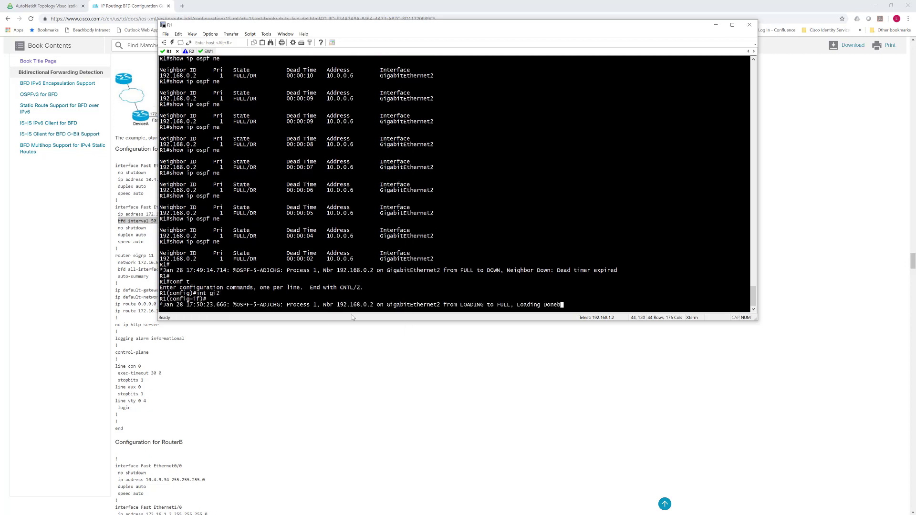
pyautogui.write('bfd interval 50 min_rx 50 multiplier 3')
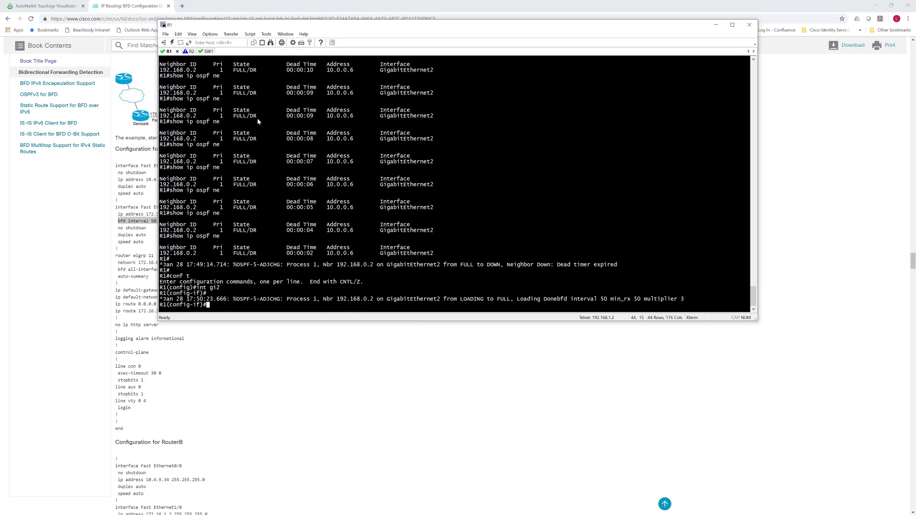
pyautogui.click(185, 51)
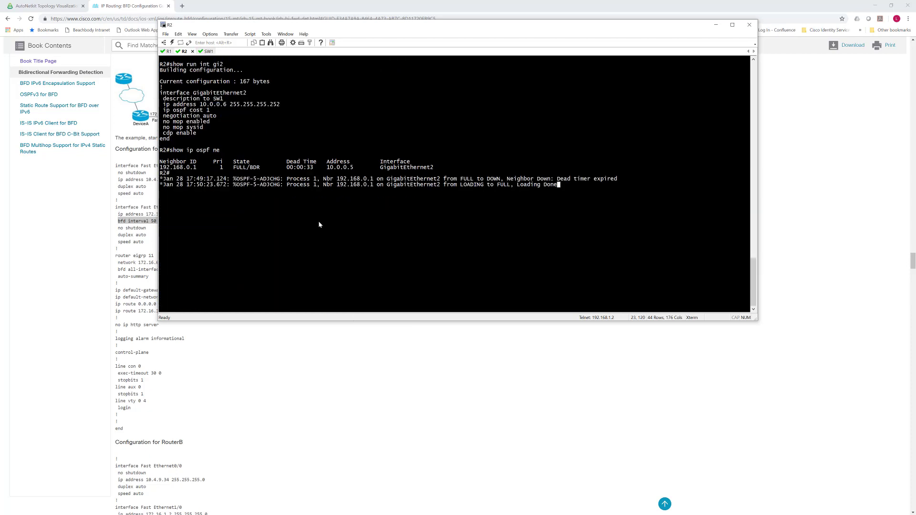
pyautogui.write('conf t')
pyautogui.write('int gi2')
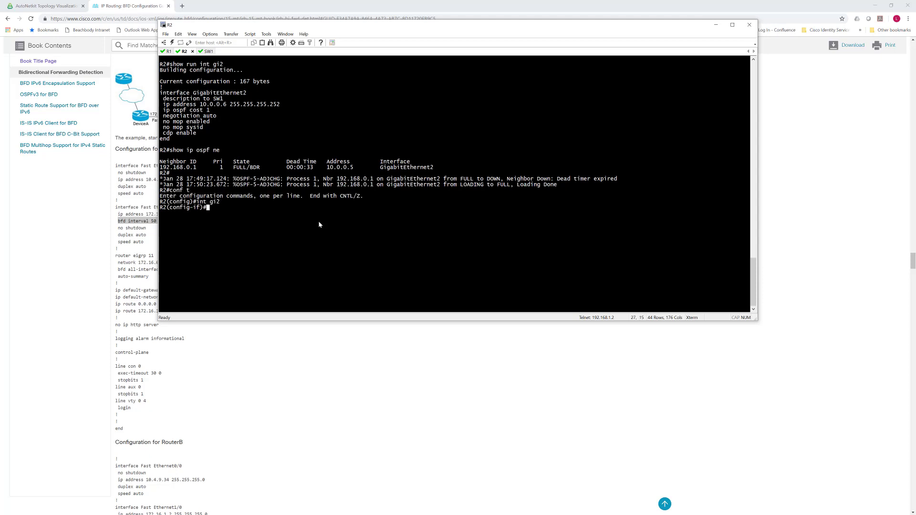
pyautogui.write('bfd interval 50 min_rx 50 multiplier 3')
pyautogui.write('do show run int gi2')
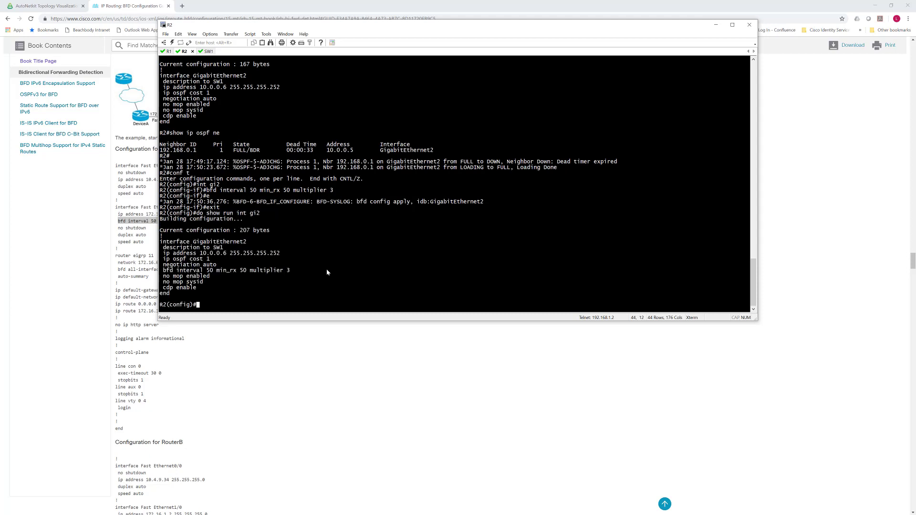
pyautogui.moveTo(271, 229)
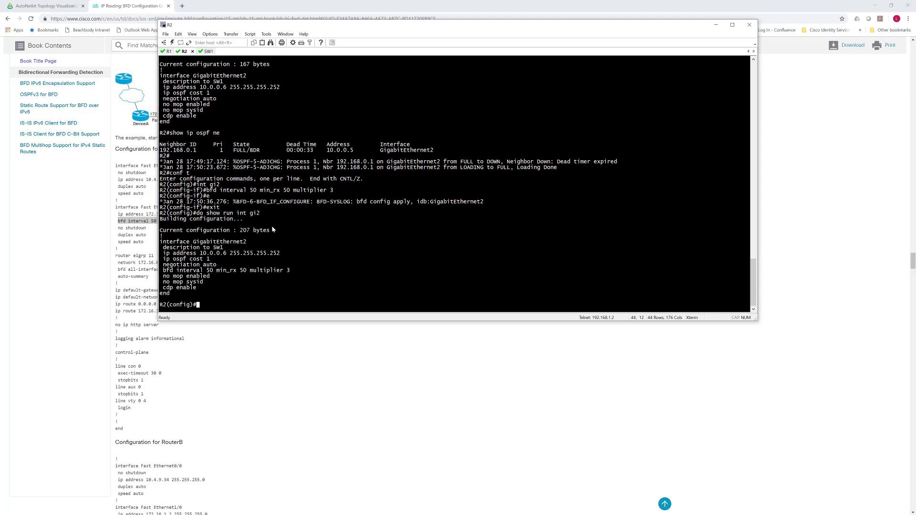
pyautogui.click(166, 51)
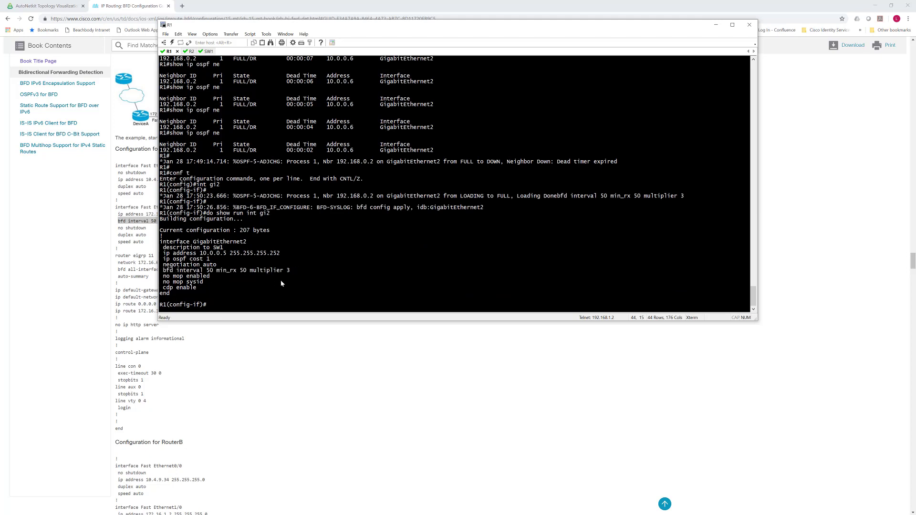
pyautogui.moveTo(292, 273)
pyautogui.write('exit')
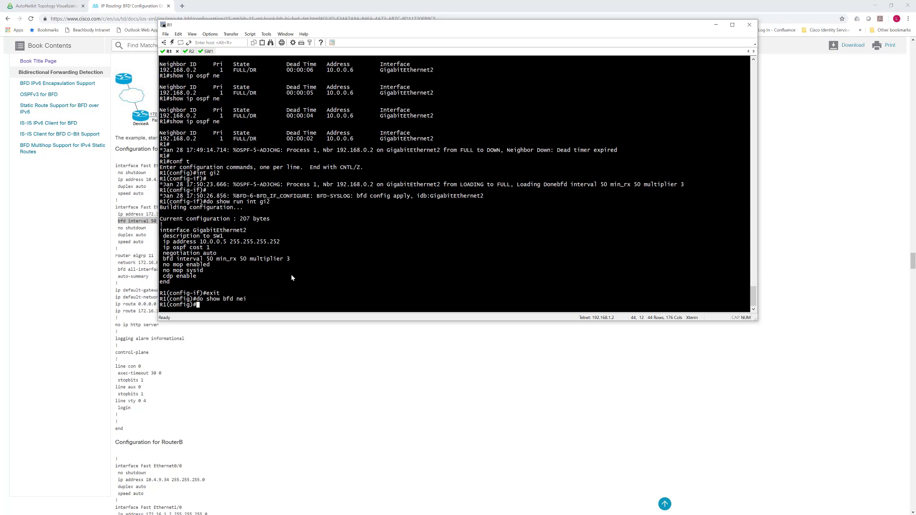
# Check BFD neighbors, then enable bfd all-interfaces under router ospf 1 on R1 and R2.
pyautogui.write('do show bfd nei de')
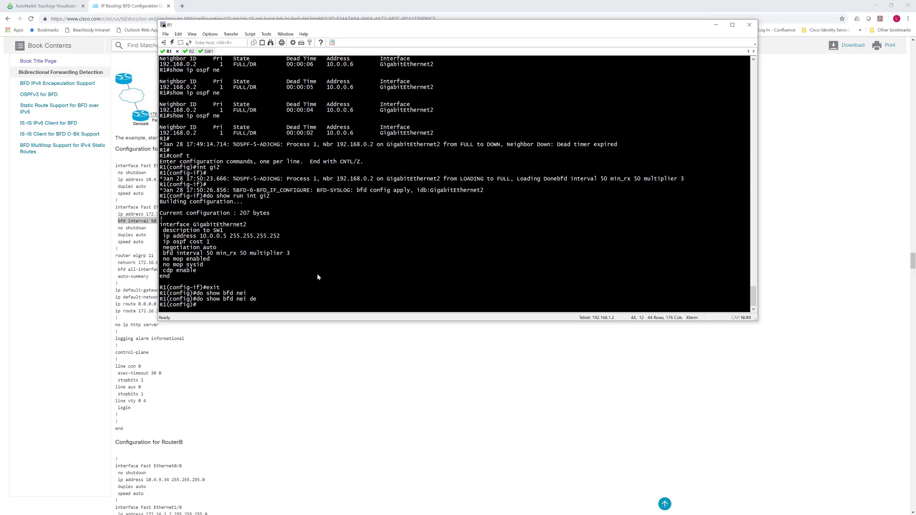
pyautogui.write('roter')
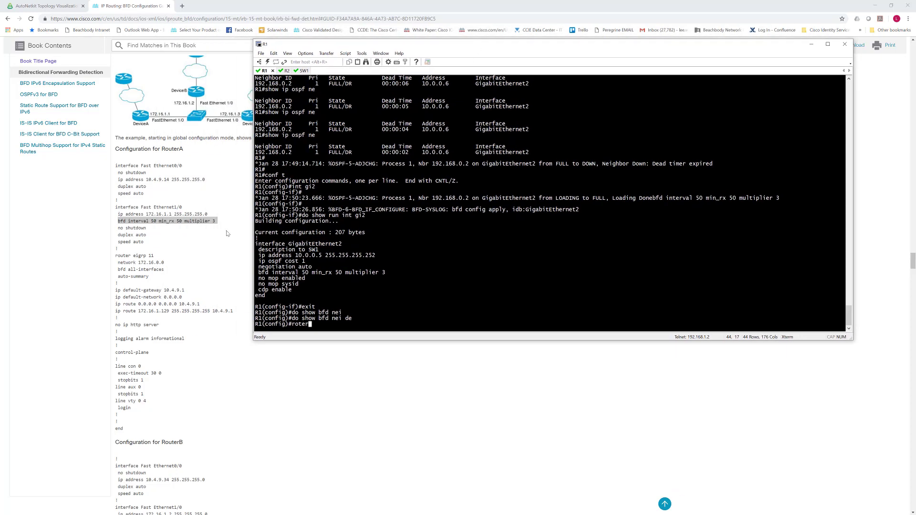
pyautogui.moveTo(120, 262)
pyautogui.write('r iso')
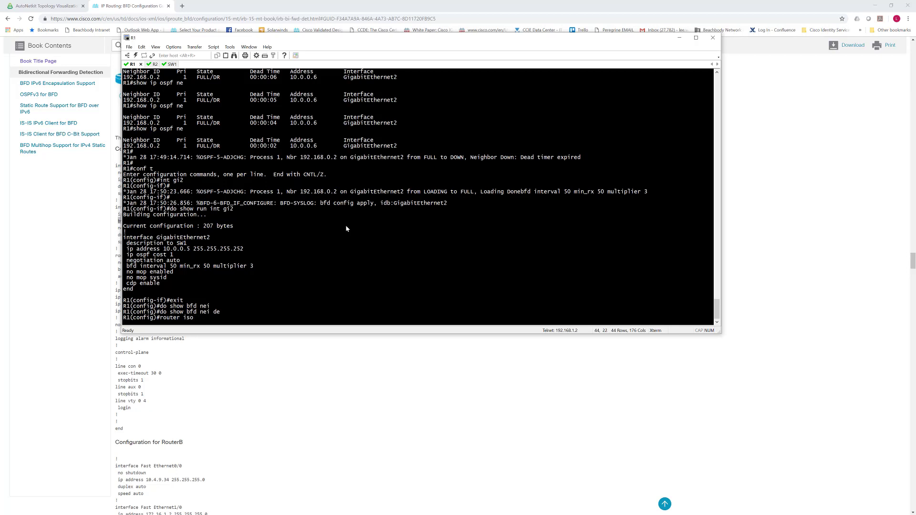
pyautogui.write('router ospf 1')
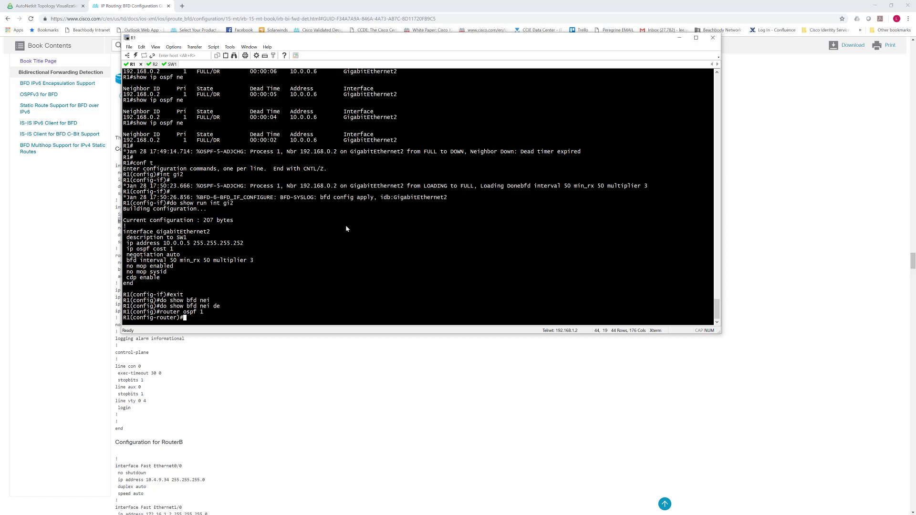
pyautogui.write('bfd all-interfaces')
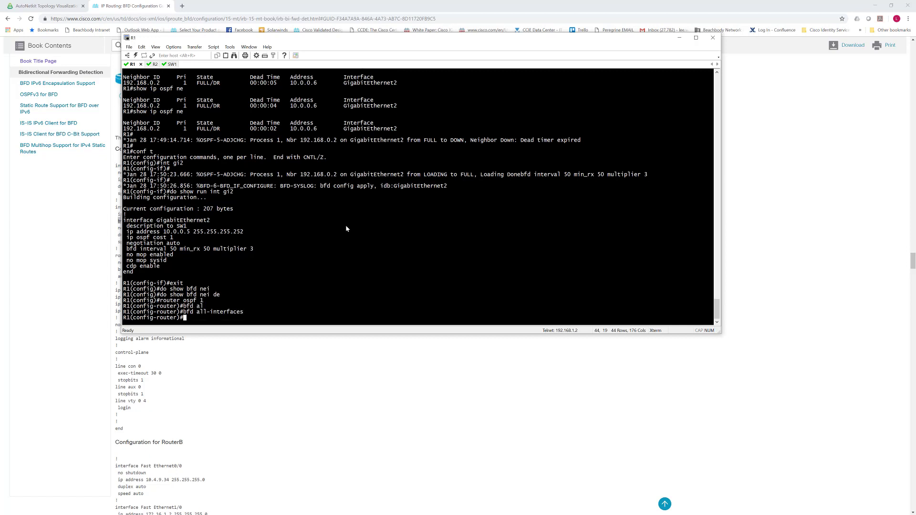
pyautogui.click(153, 63)
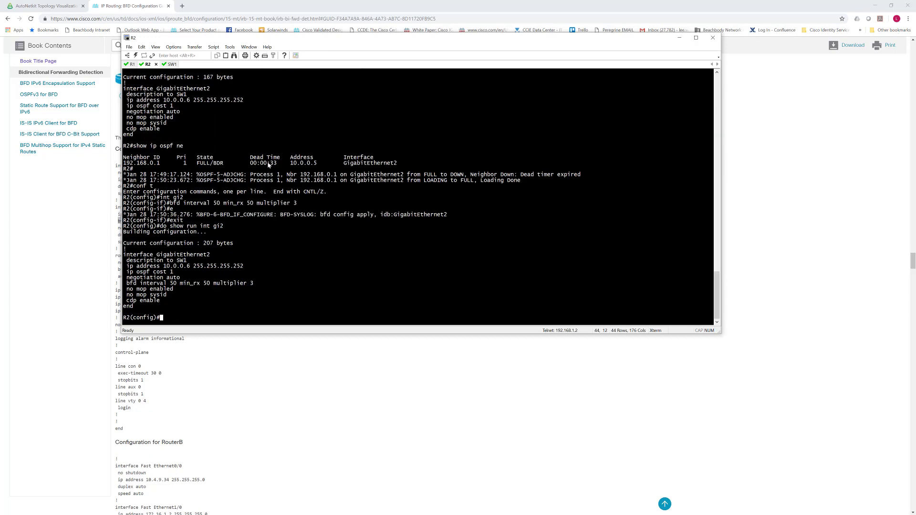
pyautogui.write('router ospf 1')
pyautogui.write('bfd all-interfaces')
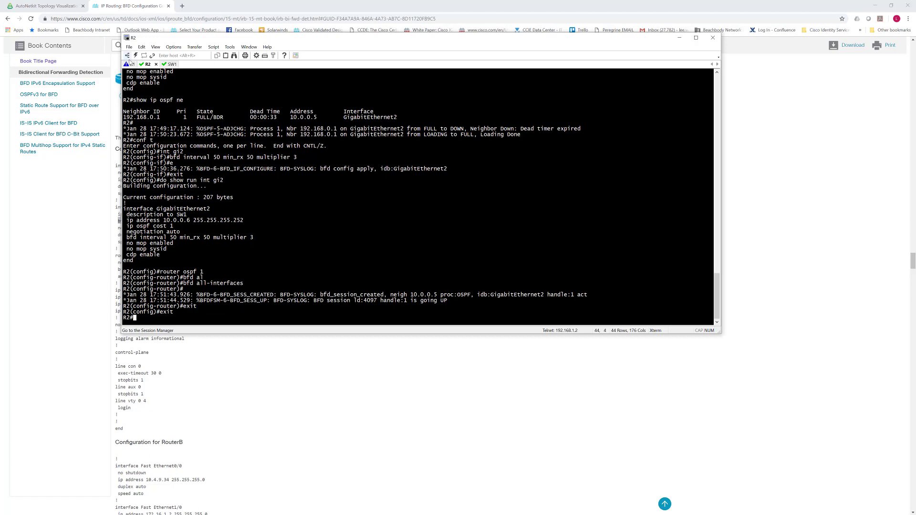
# On R1, highlight the BFD neighbor details showing 10.0.0.6 Up on Gi2, registered with OSPF.
pyautogui.click(151, 63)
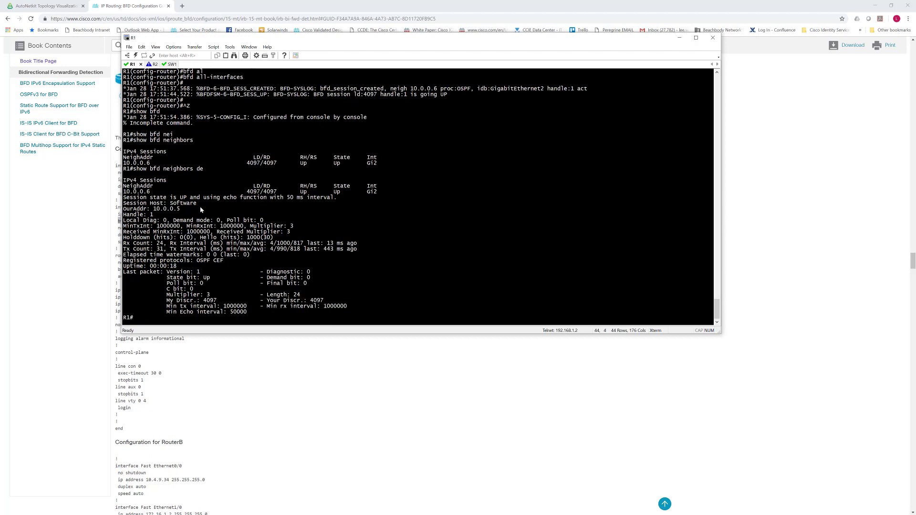
pyautogui.moveTo(223, 198); pyautogui.dragTo(337, 197)
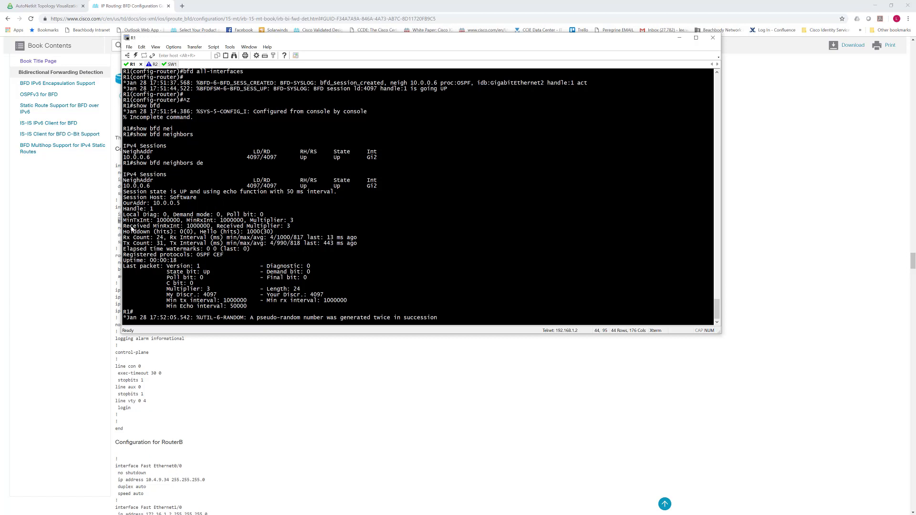
pyautogui.moveTo(123, 220); pyautogui.dragTo(214, 220)
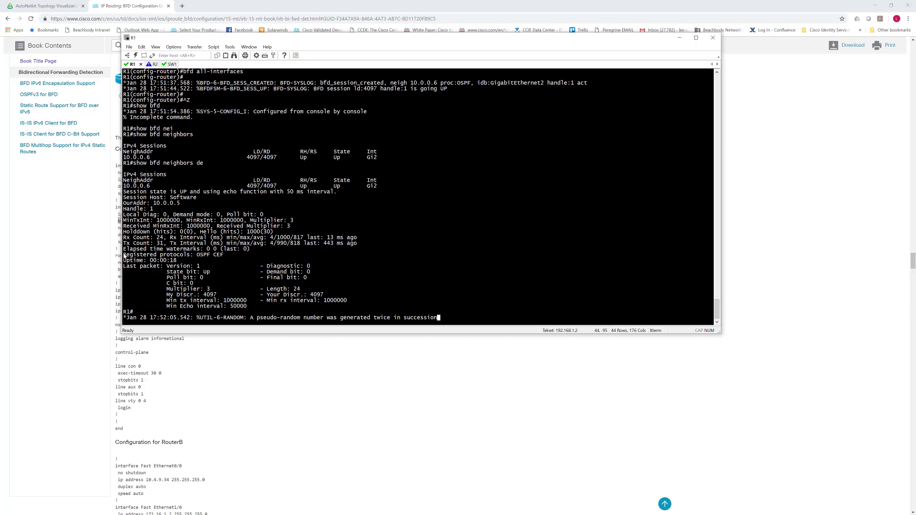
pyautogui.moveTo(124, 255); pyautogui.dragTo(206, 254)
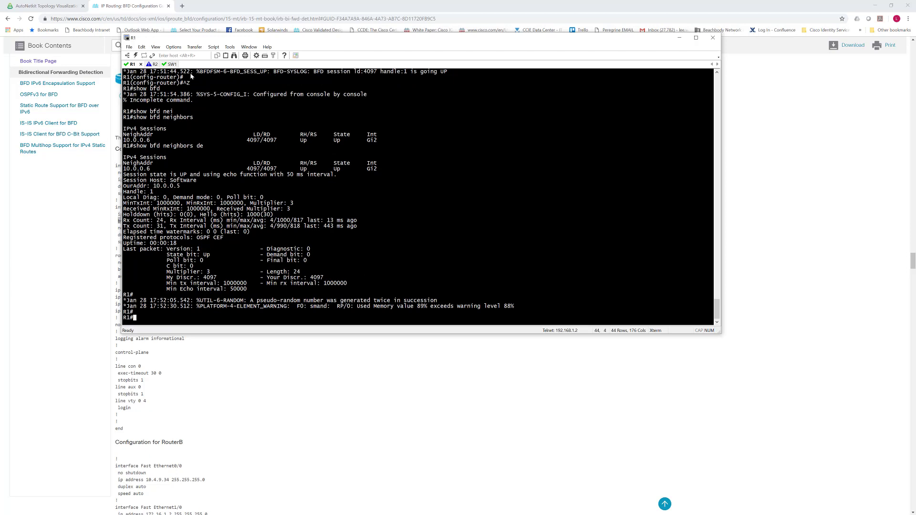
# Switch to the SW1 console, where 'shut' is entered in interface Gi0/2 config mode.
pyautogui.click(170, 63)
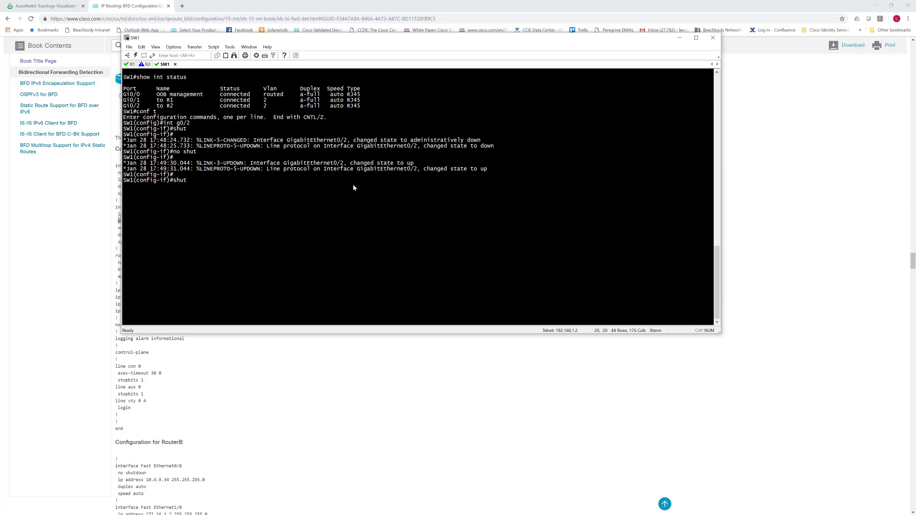
pyautogui.moveTo(349, 185)
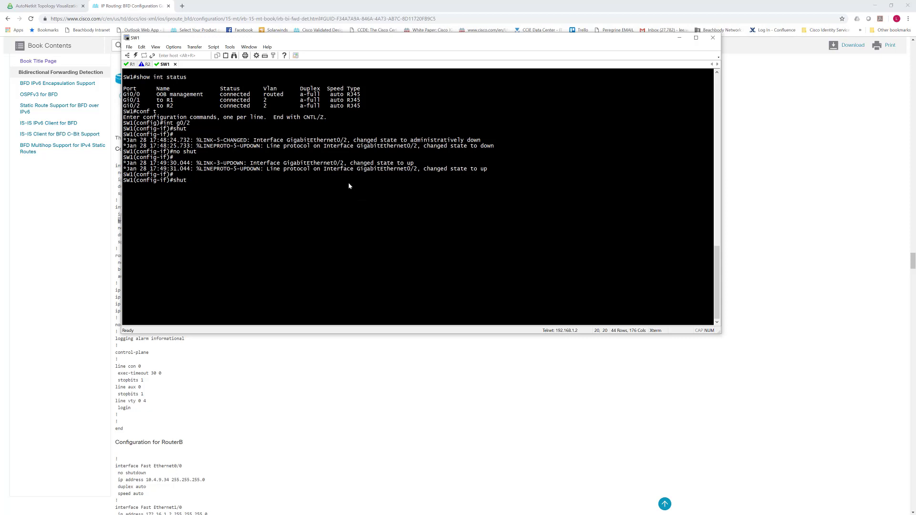